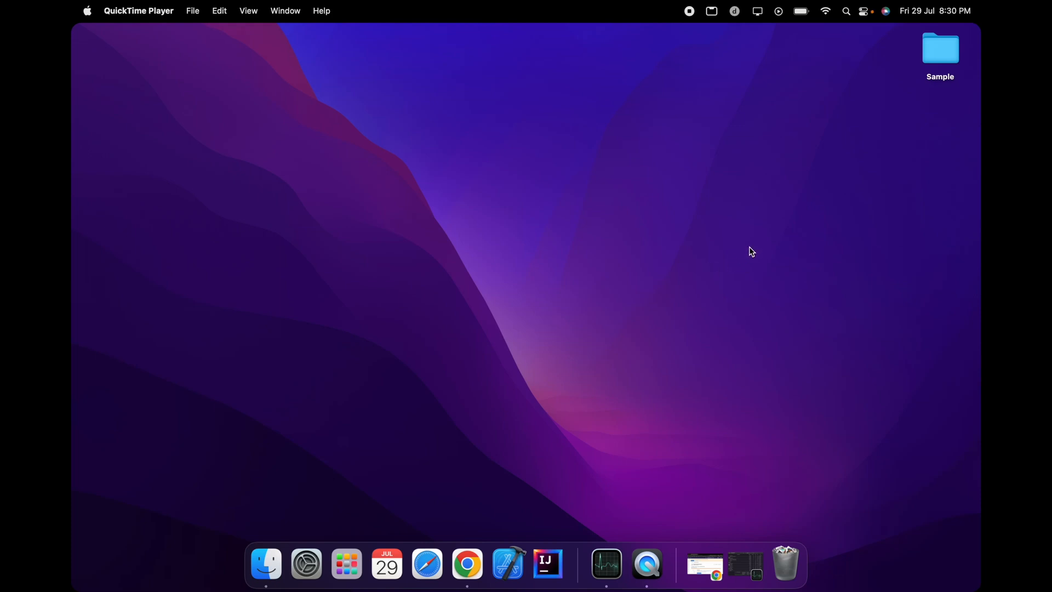
pyautogui.moveTo(723, 249)
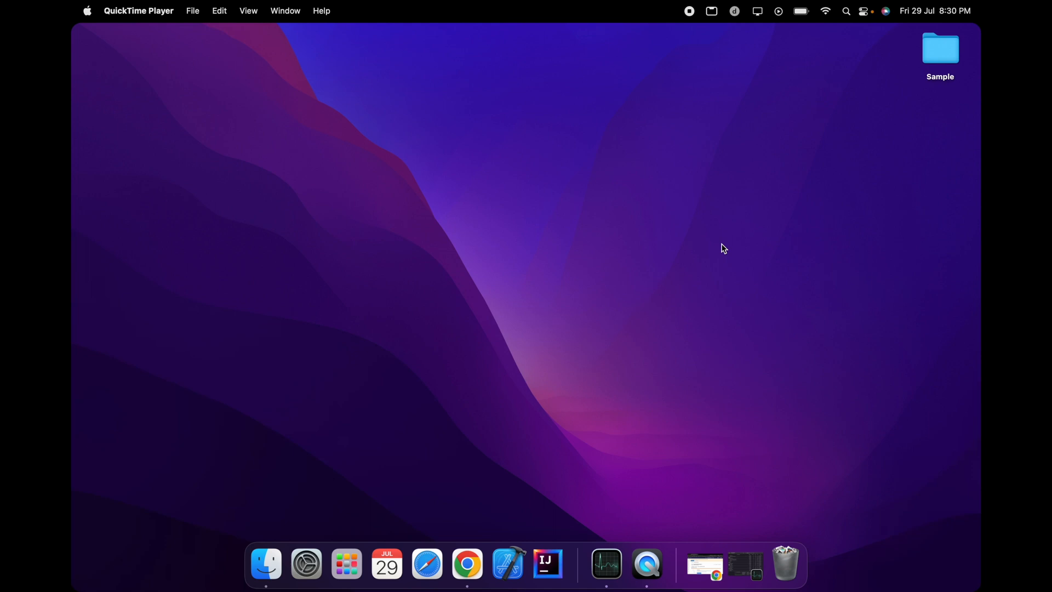
pyautogui.moveTo(525, 140)
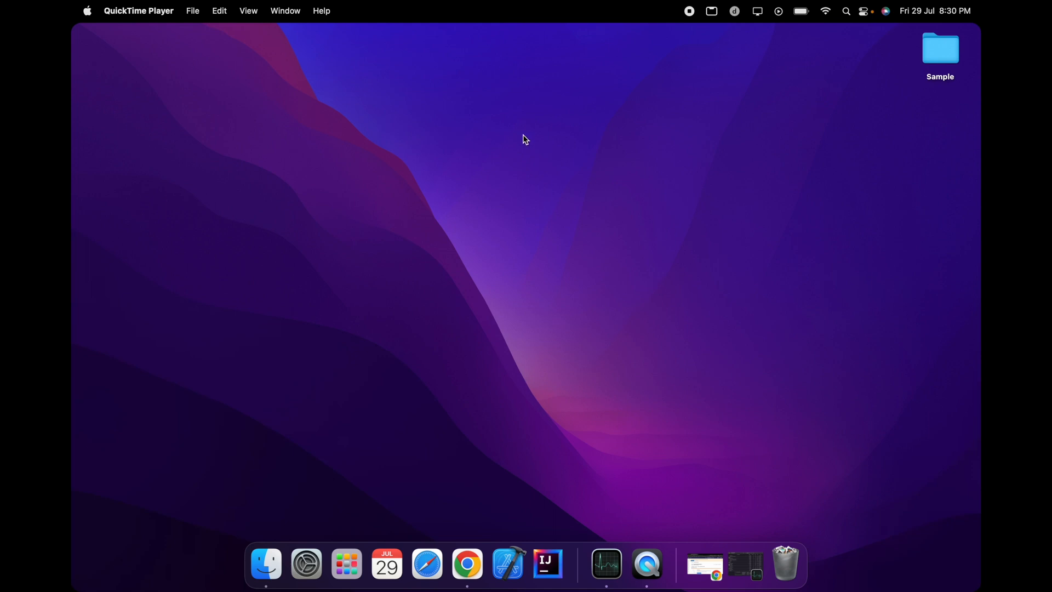
pyautogui.moveTo(524, 131)
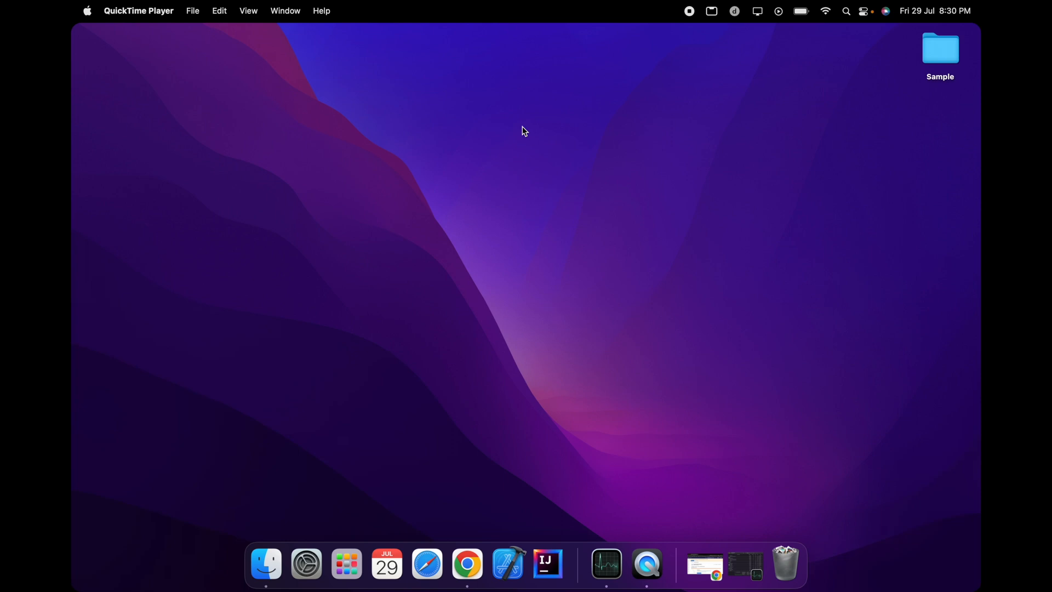
# Check the Mac's hardware overview and disk storage in About This Mac, then dismiss it
pyautogui.click(87, 11)
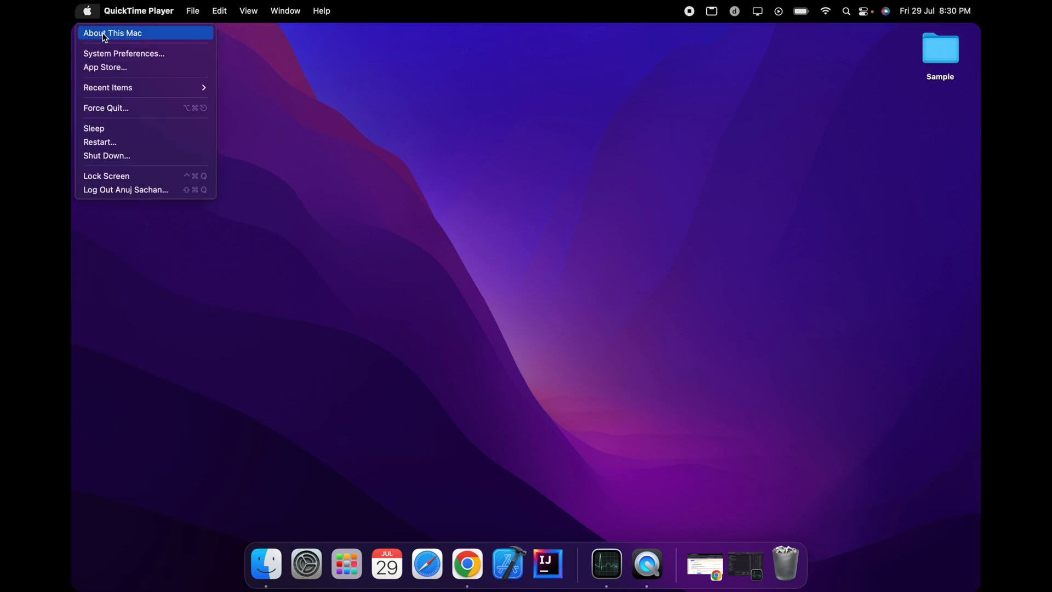
pyautogui.click(111, 33)
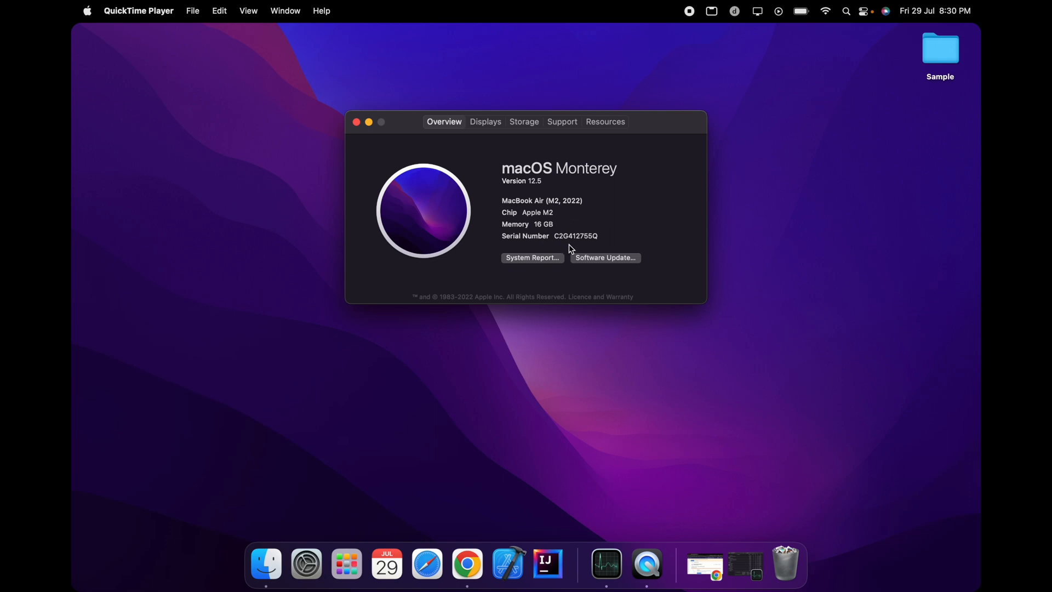
pyautogui.moveTo(537, 231)
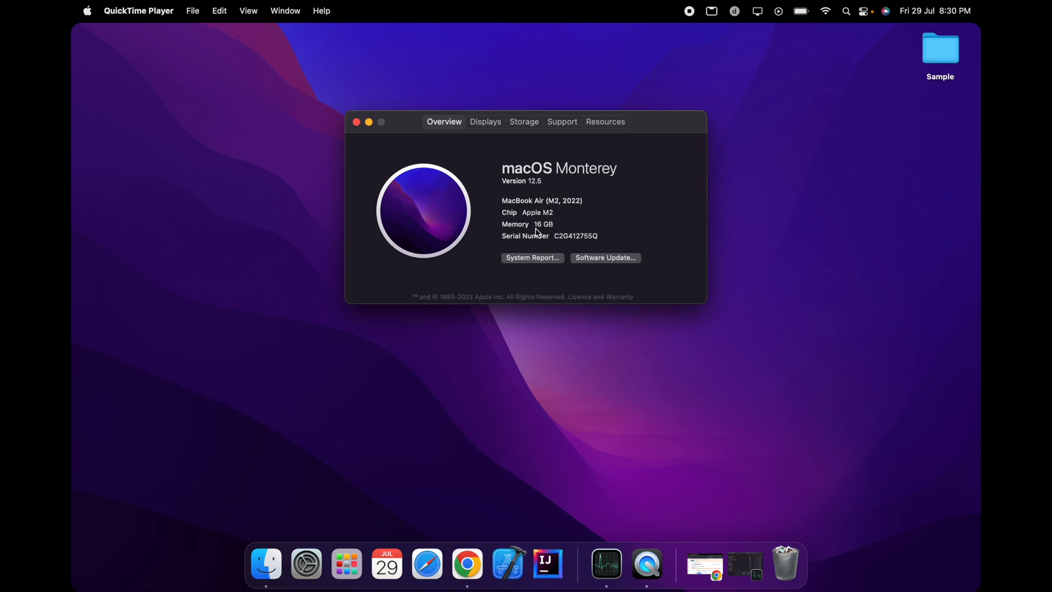
pyautogui.moveTo(558, 201)
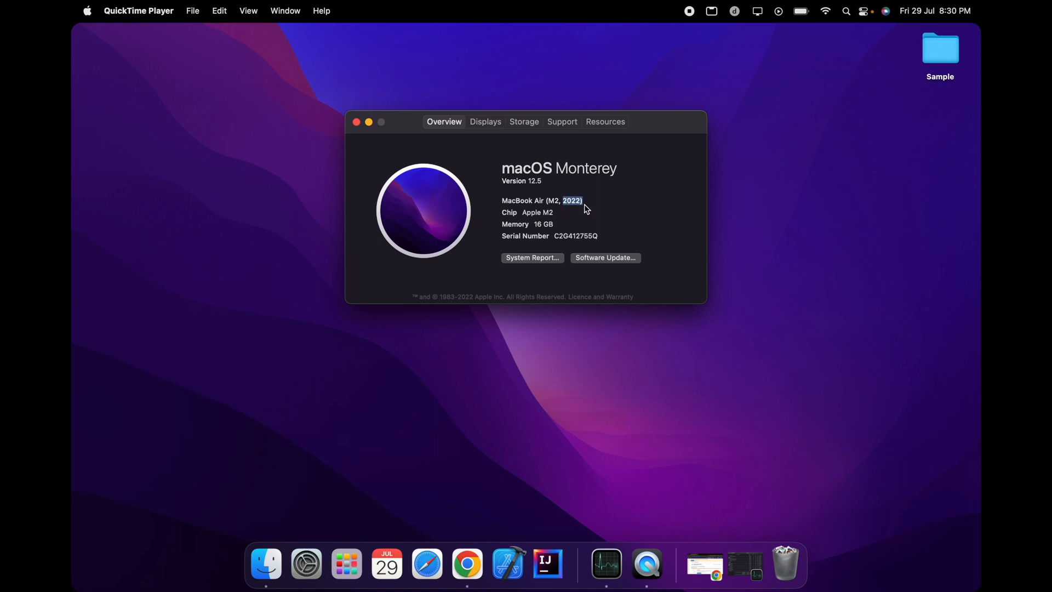
pyautogui.click(524, 121)
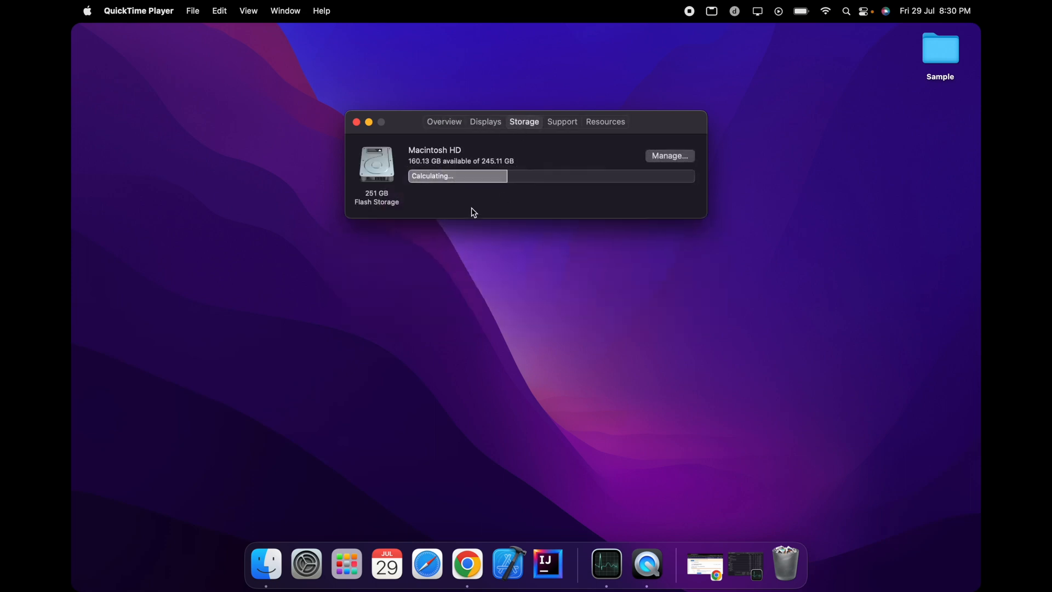
pyautogui.moveTo(479, 170)
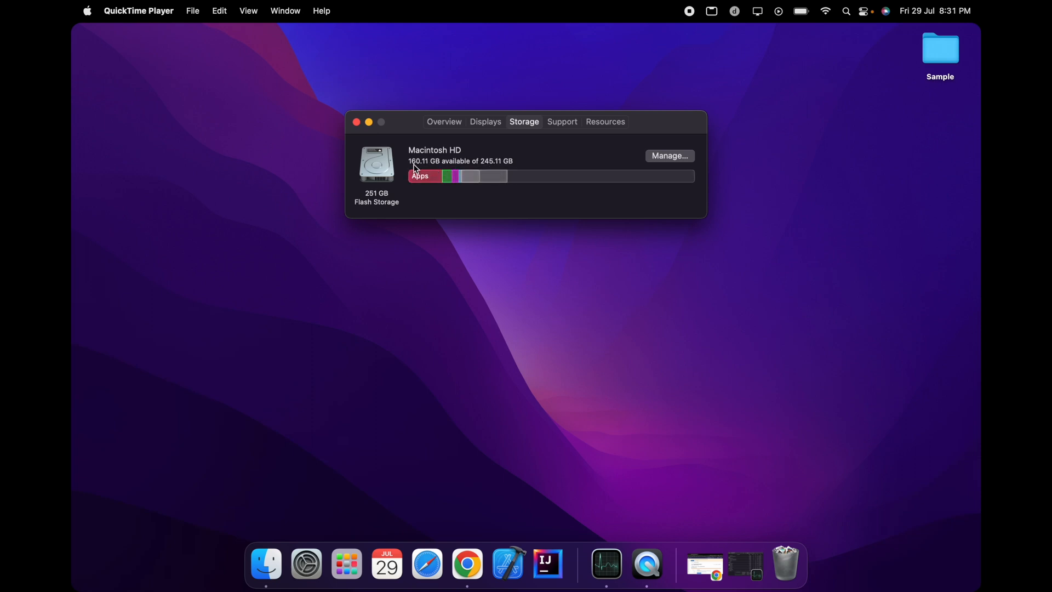
pyautogui.moveTo(523, 341)
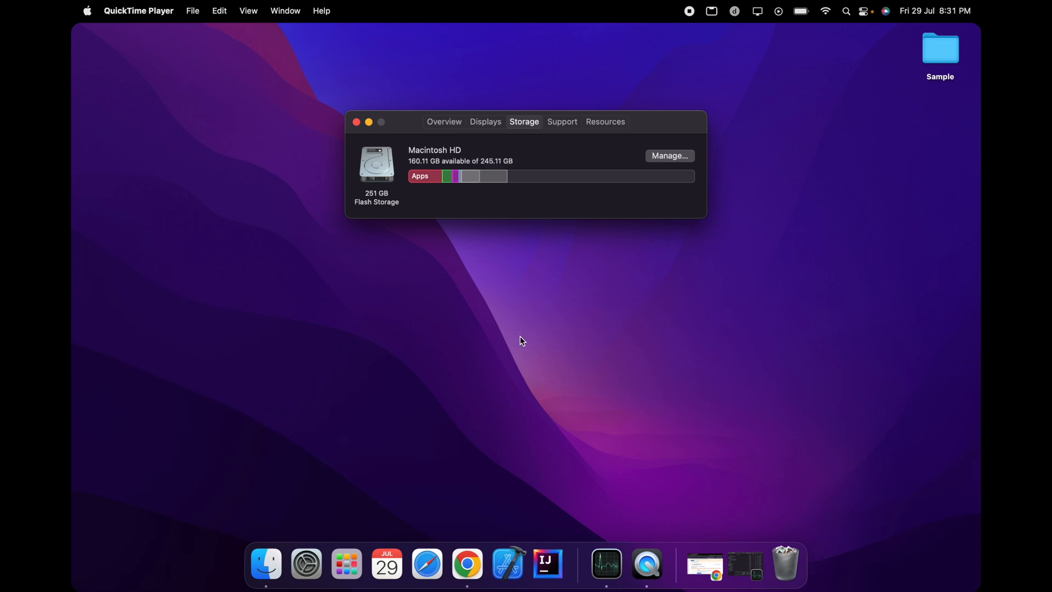
pyautogui.moveTo(734, 374)
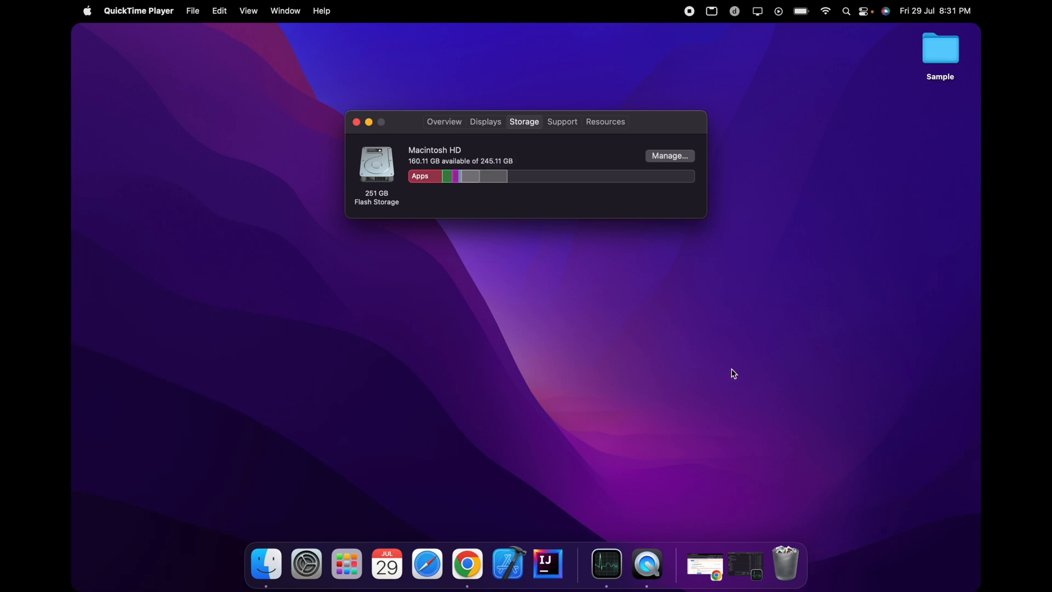
pyautogui.moveTo(462, 247)
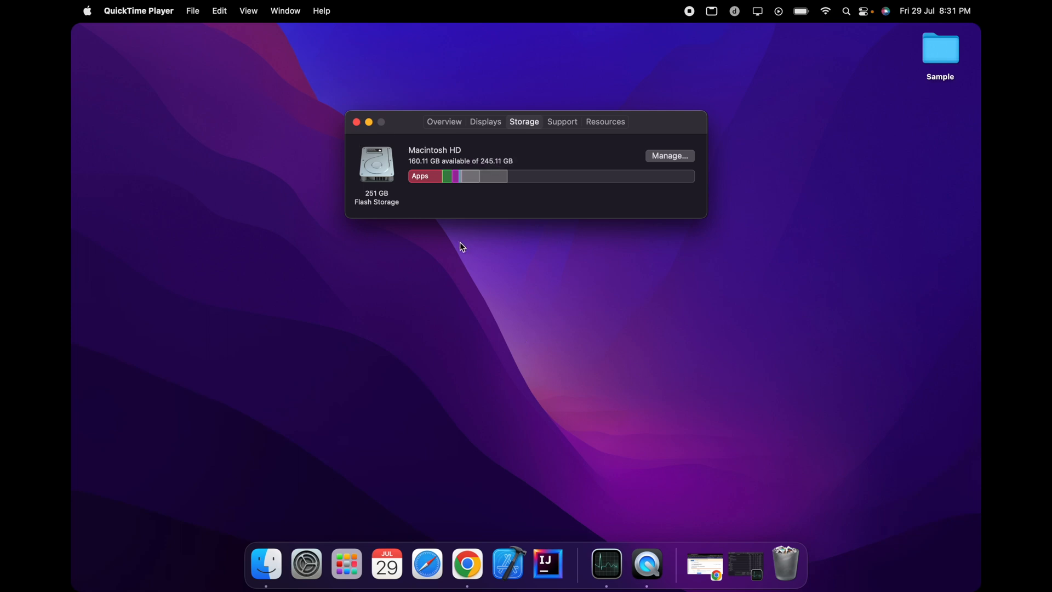
pyautogui.click(356, 122)
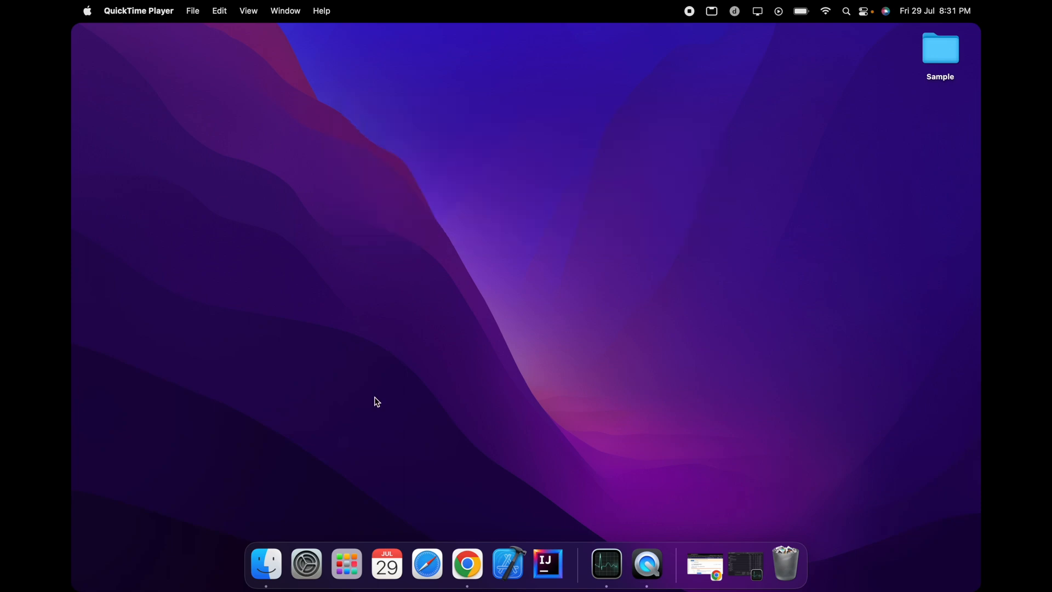
# Launch System Preferences and Activity Monitor, then scroll the memory process list (about 8 of 16 GB used)
pyautogui.click(306, 564)
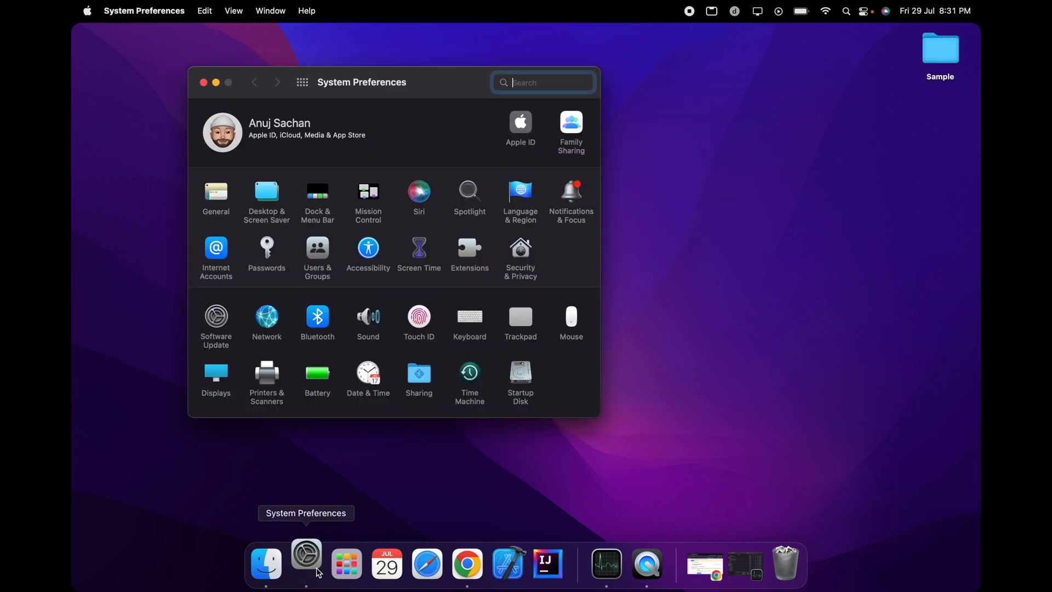
pyautogui.click(624, 564)
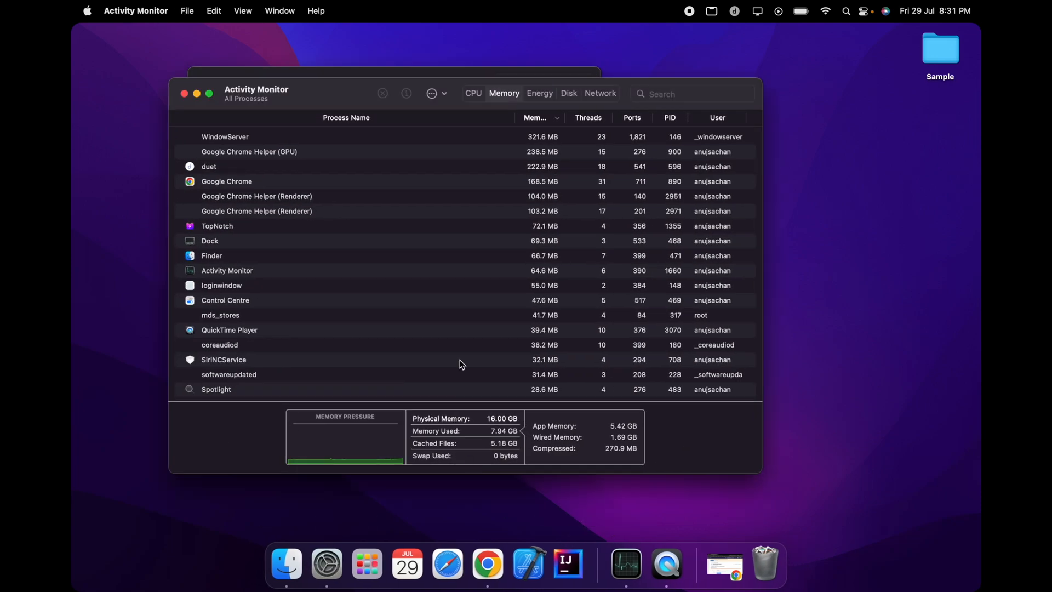
pyautogui.moveTo(512, 435)
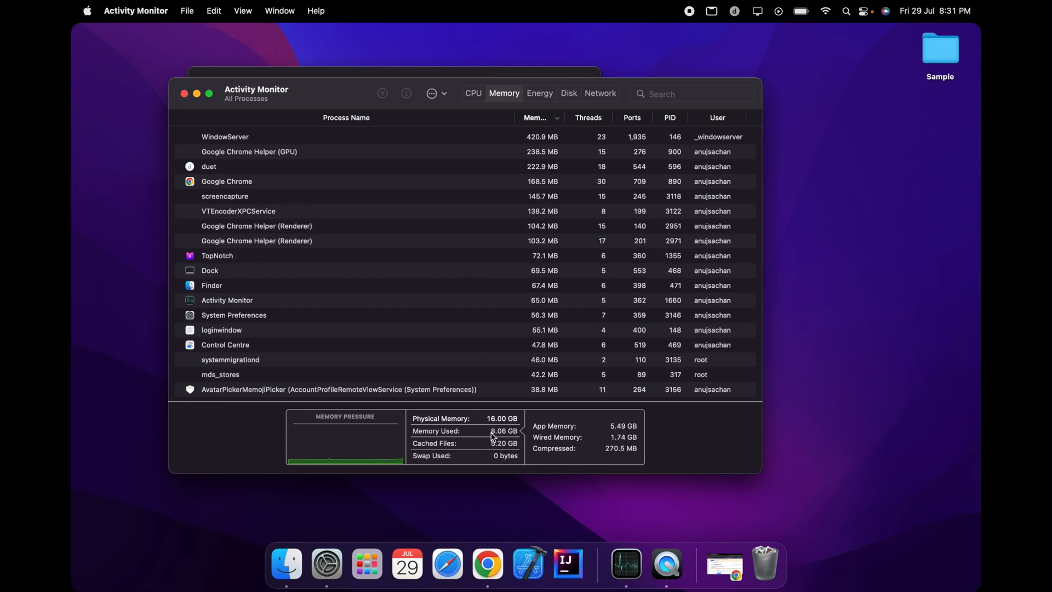
pyautogui.scroll(-3)
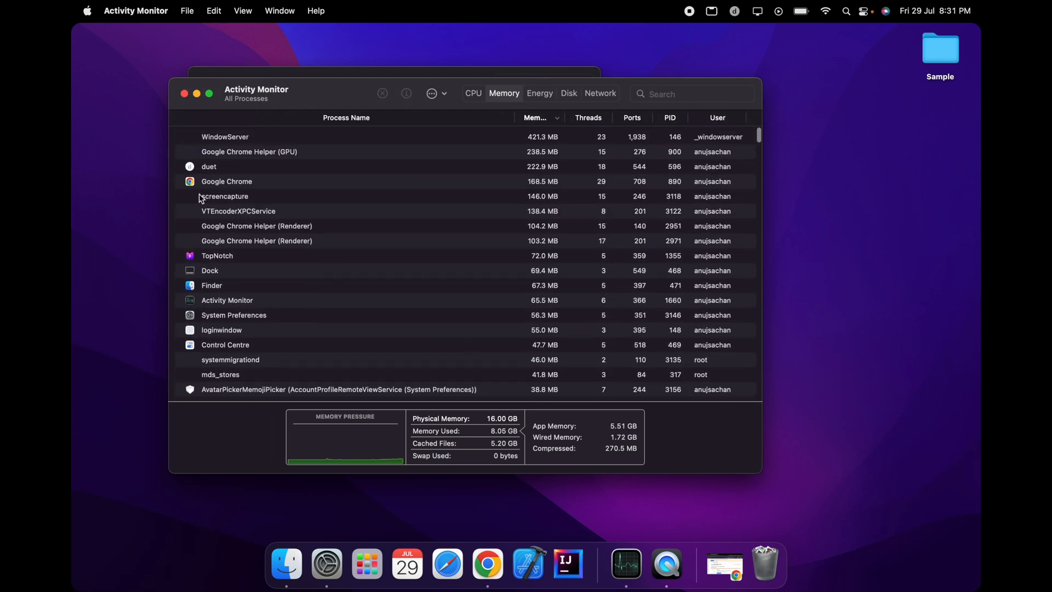
pyautogui.scroll(-3)
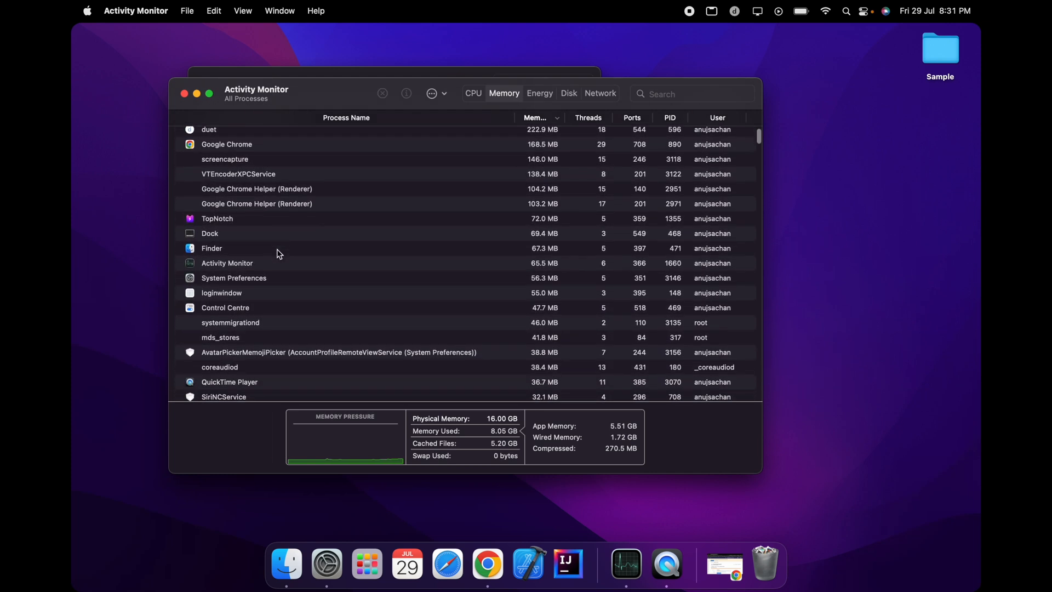
pyautogui.scroll(-3)
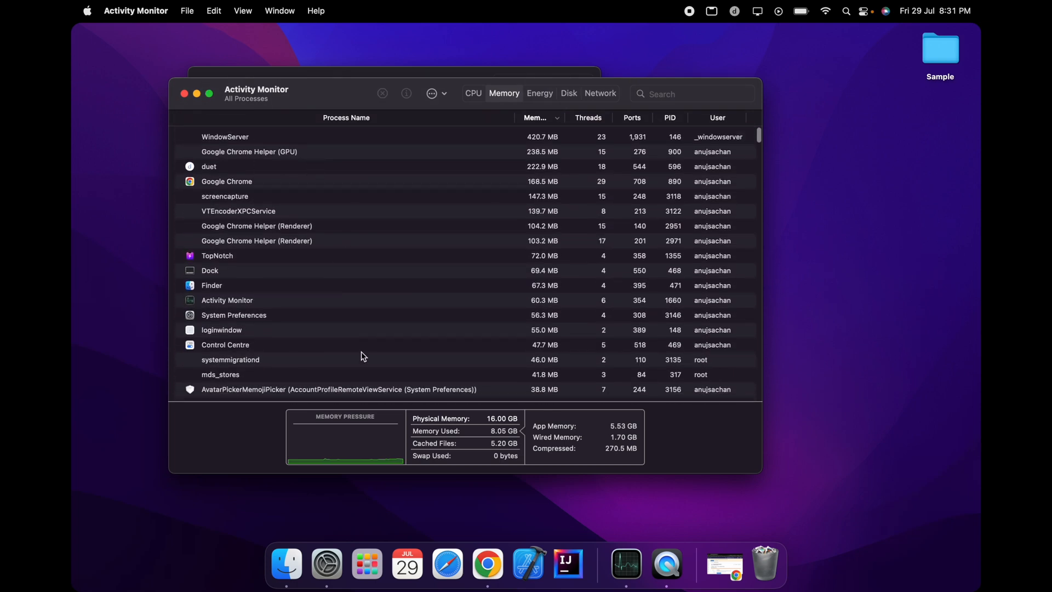
pyautogui.moveTo(366, 563)
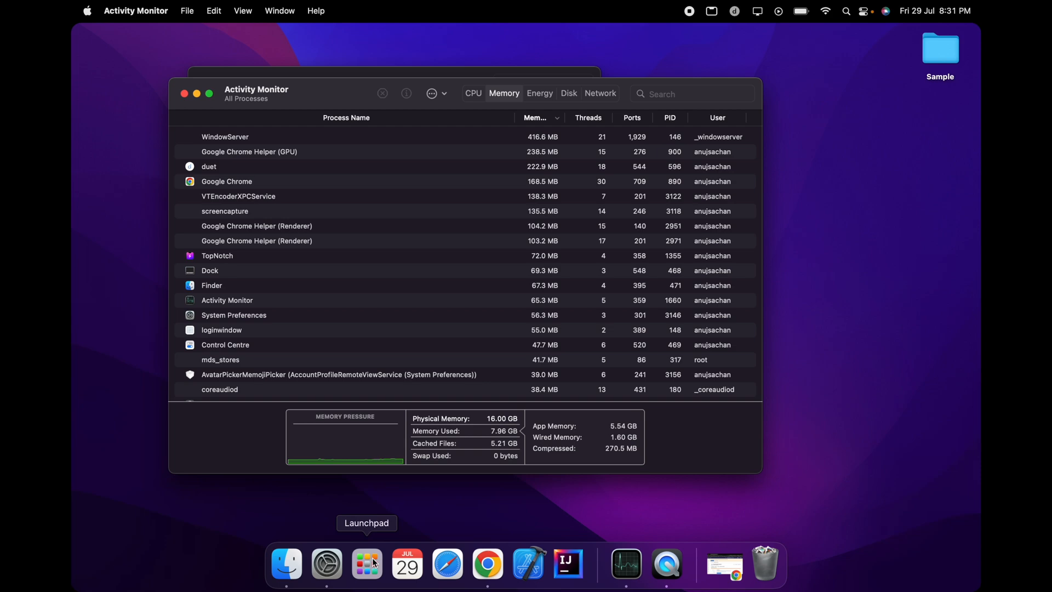
# Run Blackmagic Disk Speed Test from Launchpad: about 1580 MB/s write, 1455 MB/s read
pyautogui.click(366, 563)
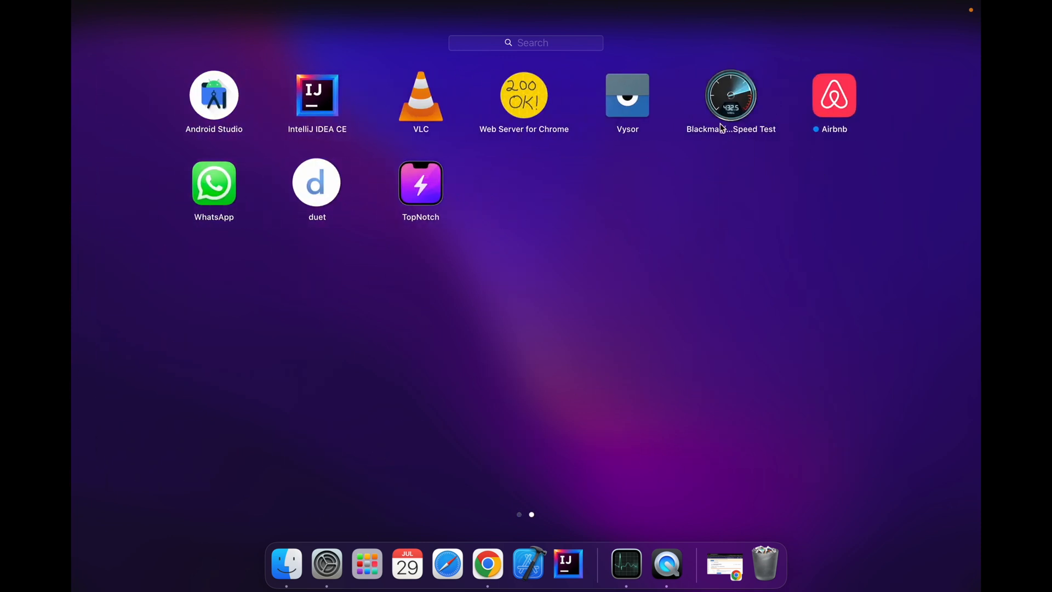
pyautogui.click(731, 94)
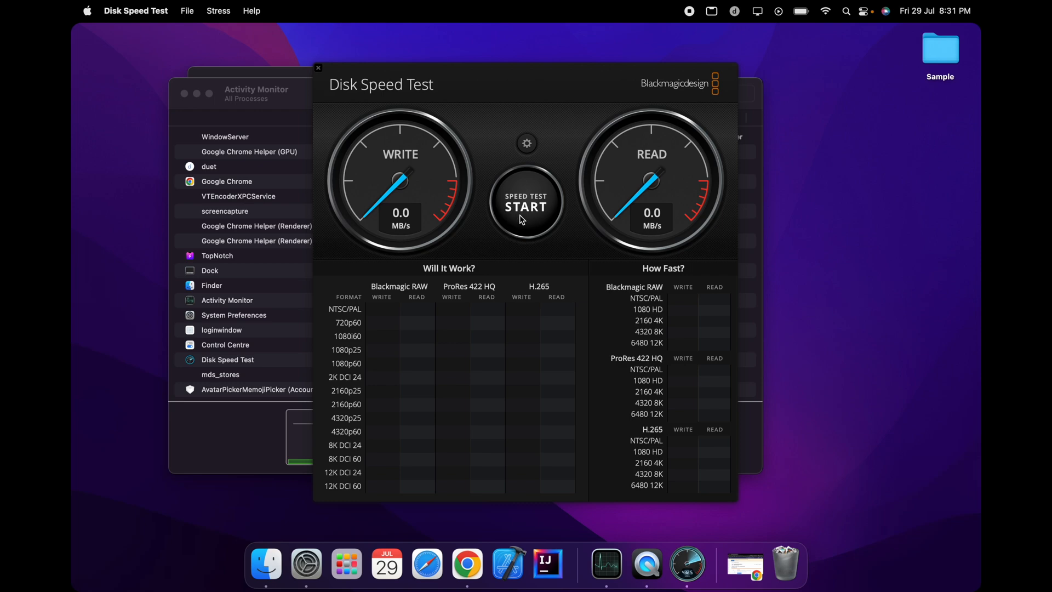
pyautogui.click(526, 203)
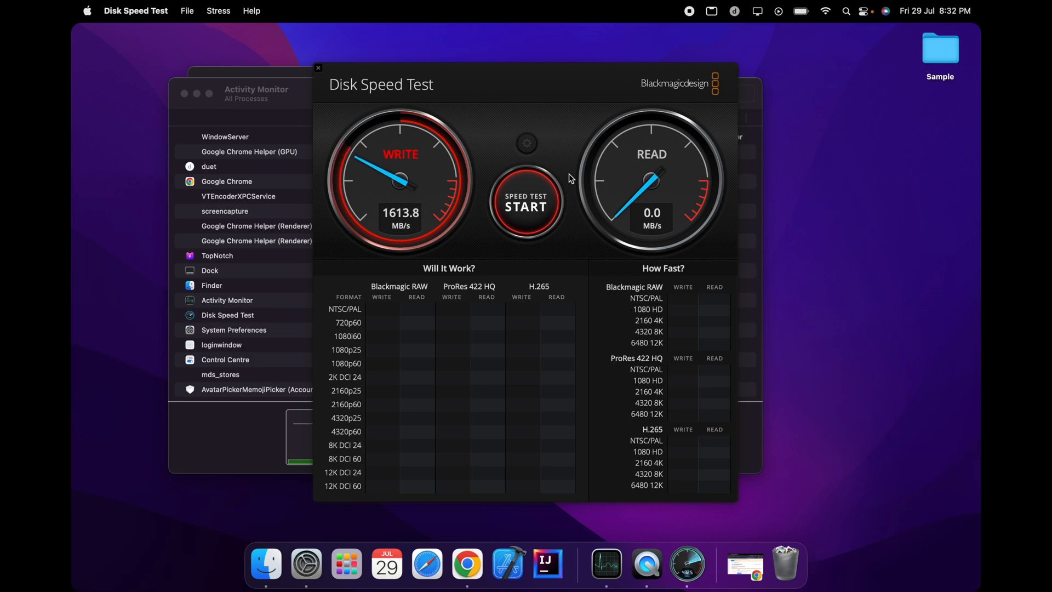
pyautogui.click(526, 203)
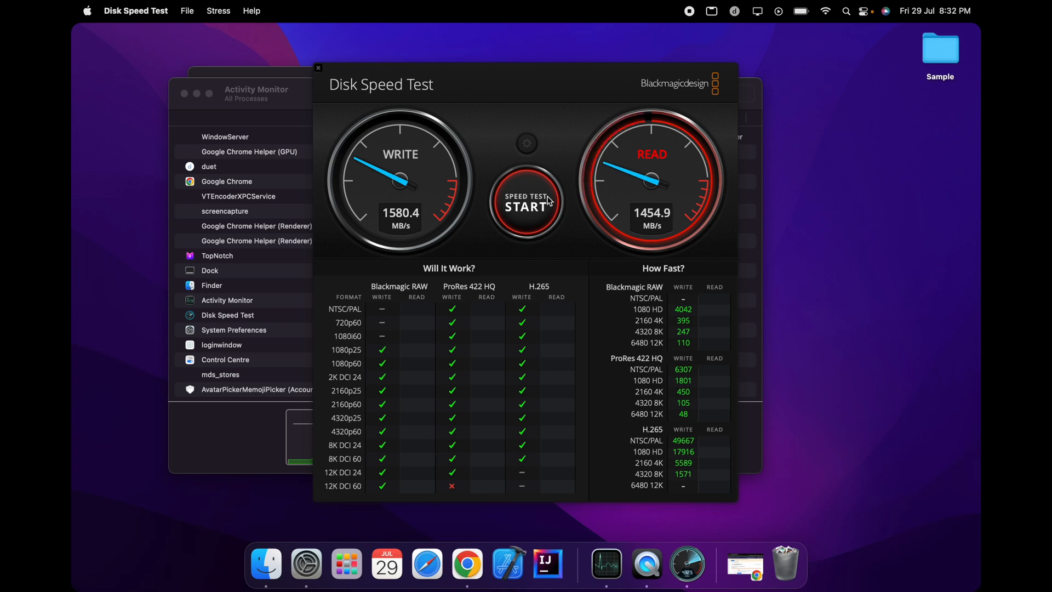
pyautogui.click(526, 201)
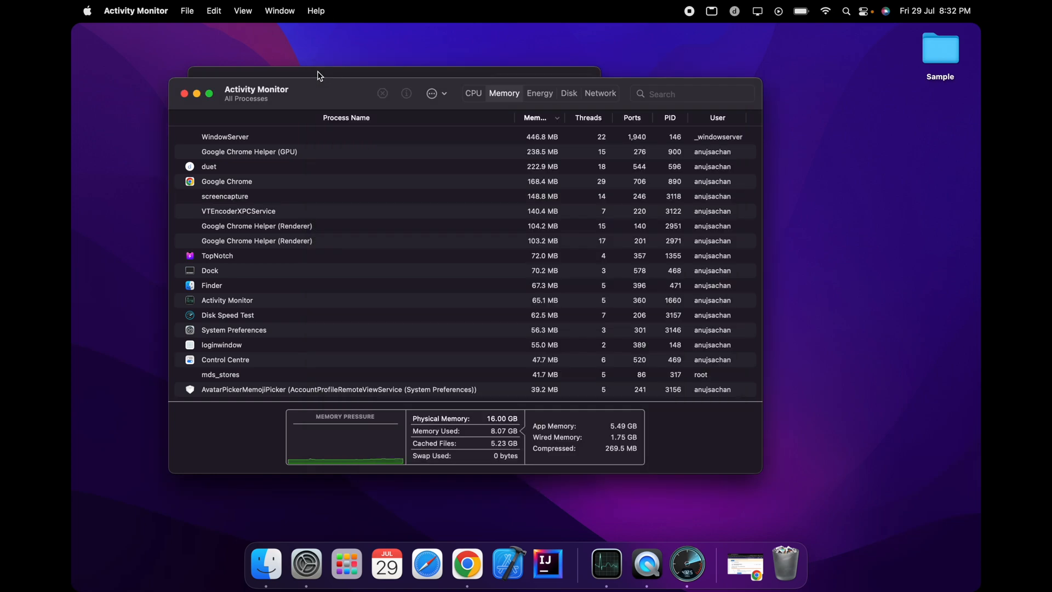
pyautogui.moveTo(190, 101)
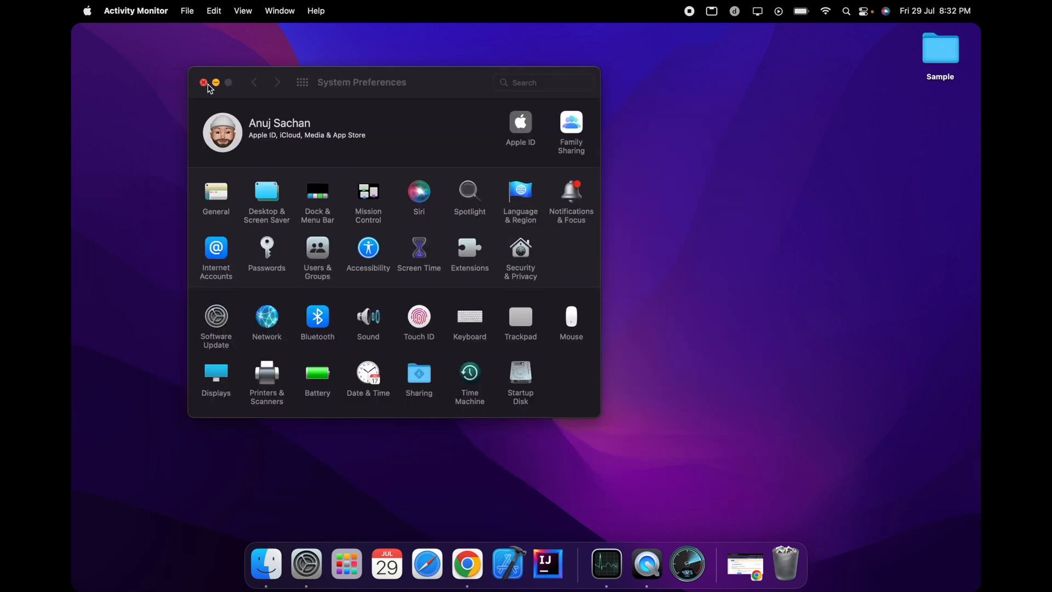
# Close System Preferences, leaving Activity Monitor showing 7.81 GB of 16 GB used, no swap
pyautogui.click(605, 564)
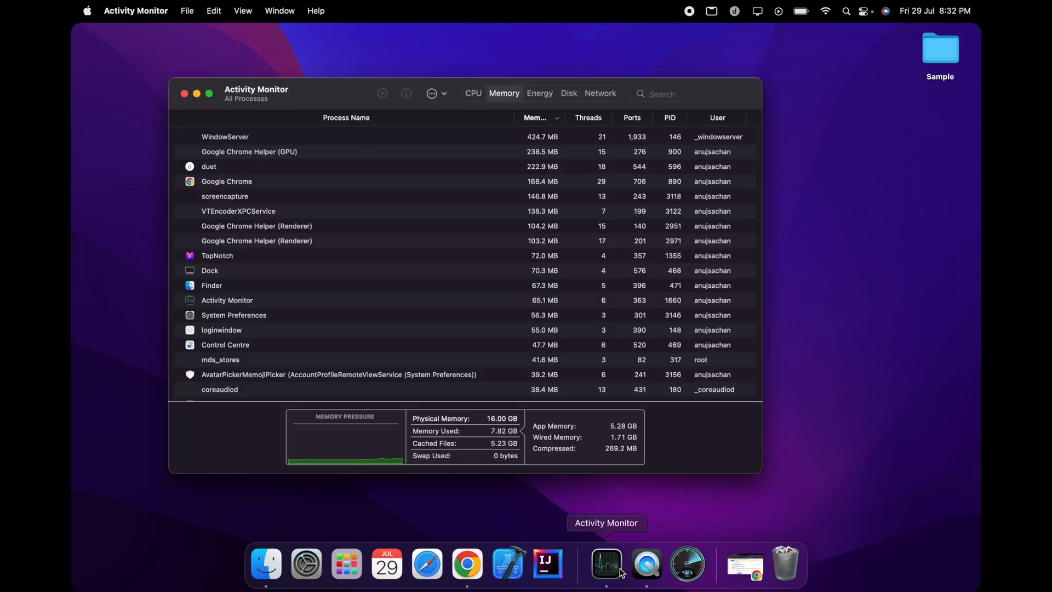
pyautogui.moveTo(495, 439)
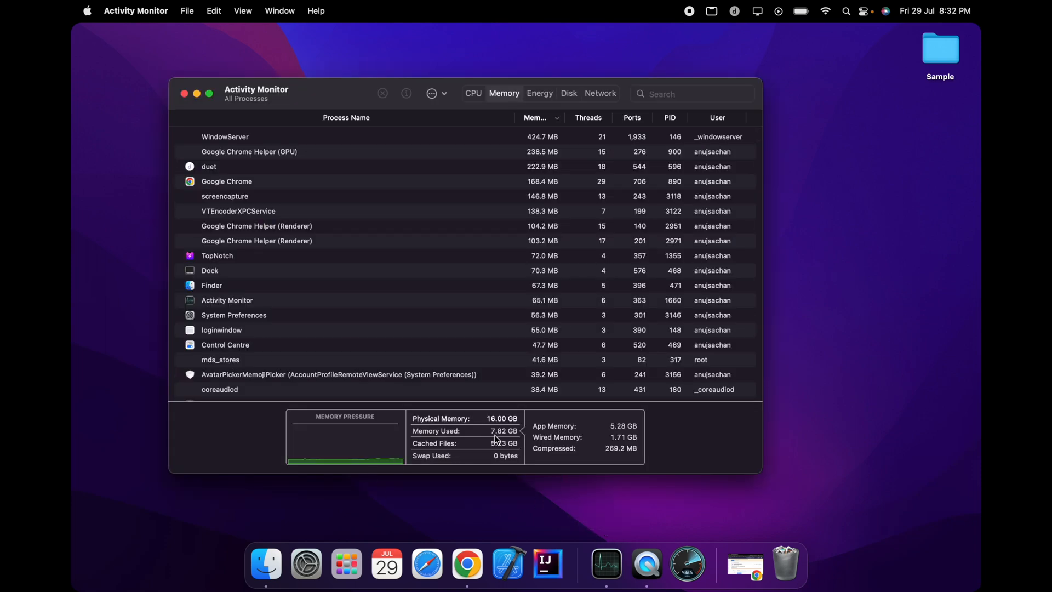
pyautogui.moveTo(499, 463)
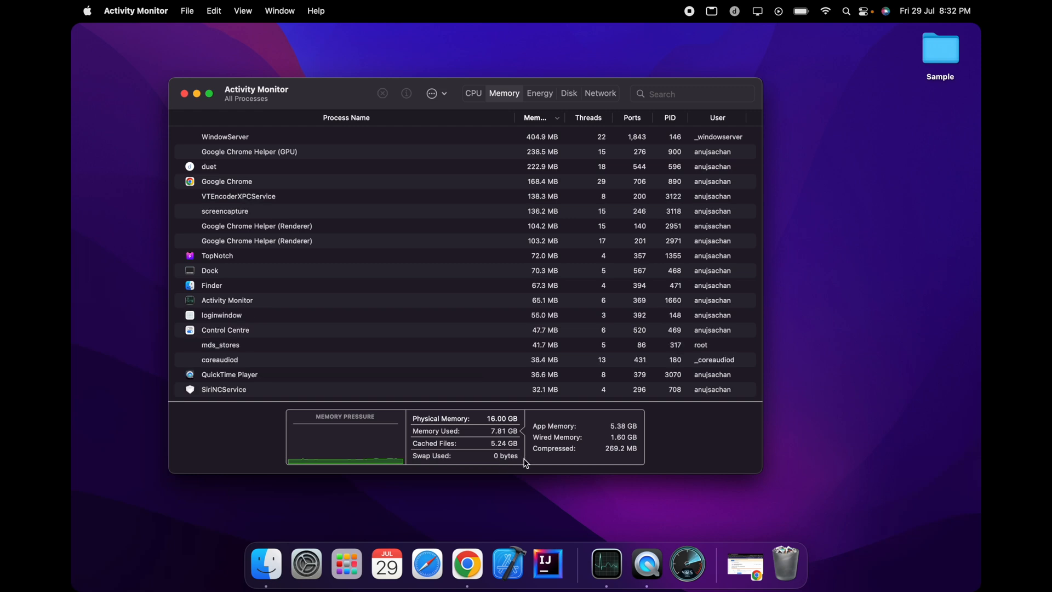
pyautogui.moveTo(514, 464)
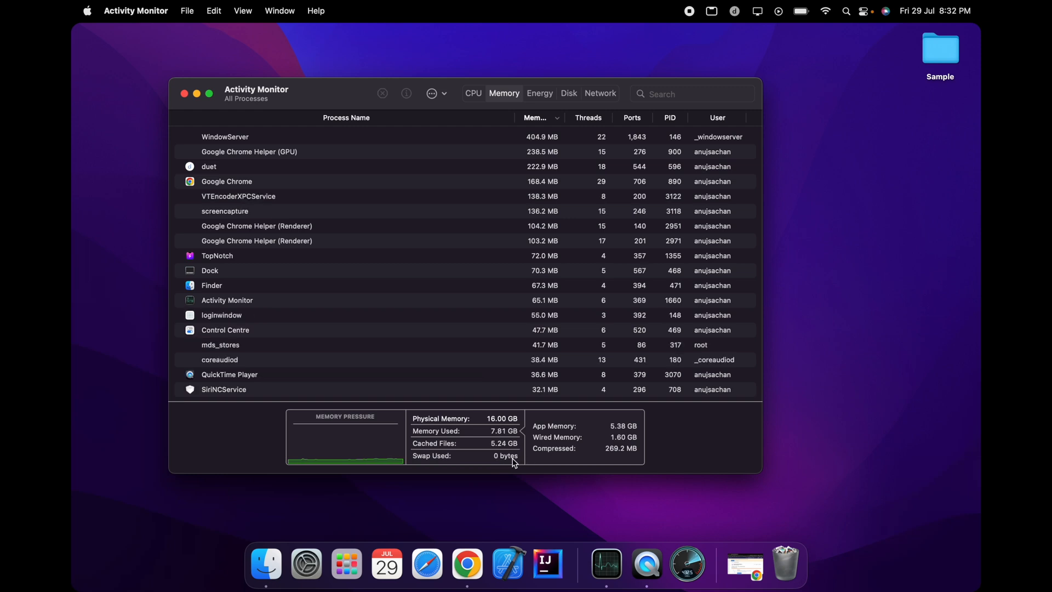
pyautogui.moveTo(347, 564)
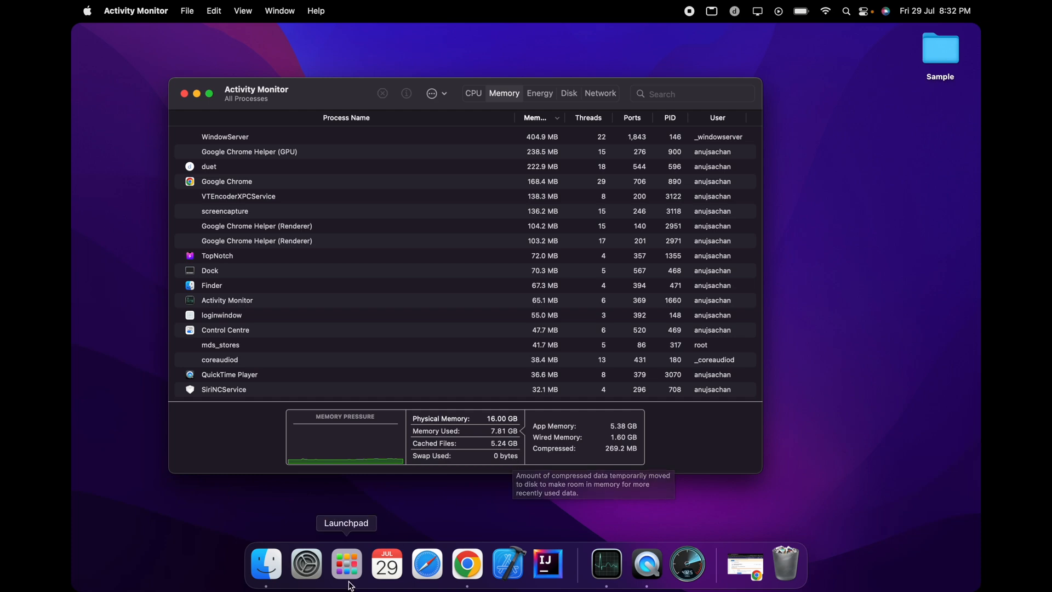
# Search 'an' in Launchpad, launch Android Studio, and focus the My_Application project window
pyautogui.click(347, 564)
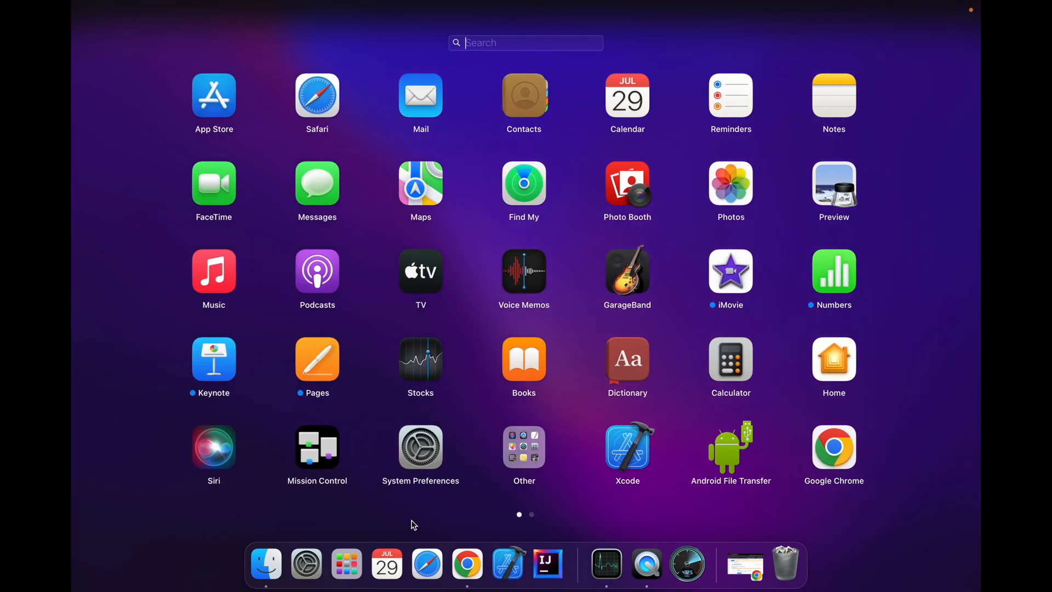
pyautogui.moveTo(447, 535)
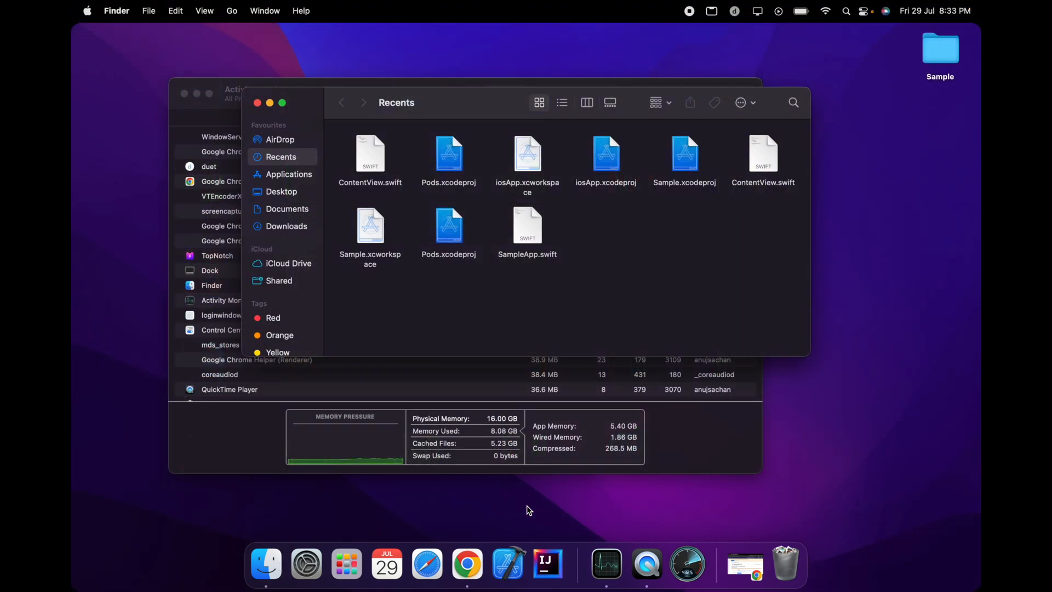
pyautogui.moveTo(508, 563)
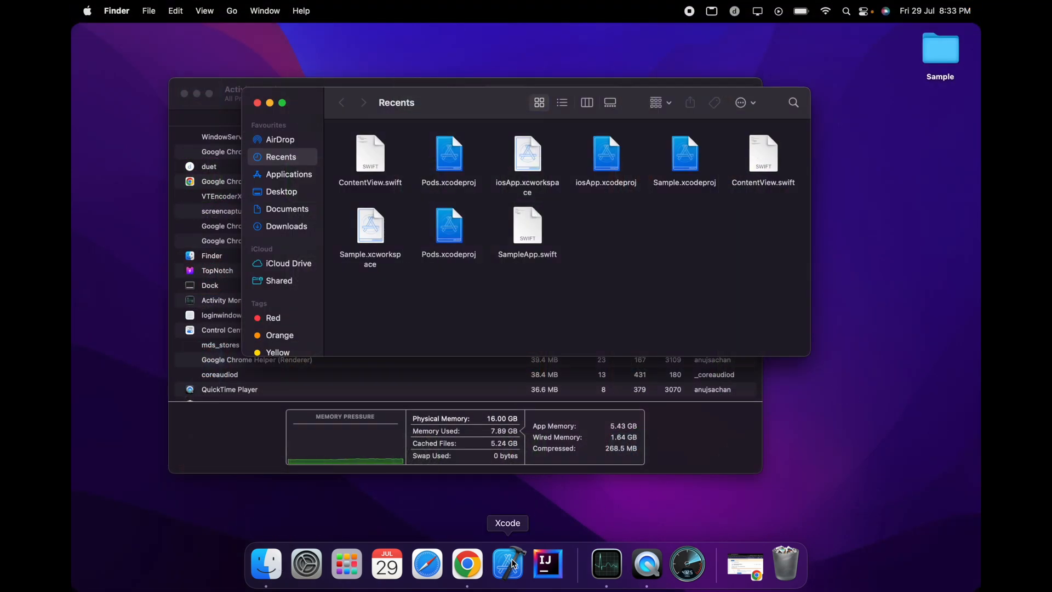
pyautogui.moveTo(427, 564)
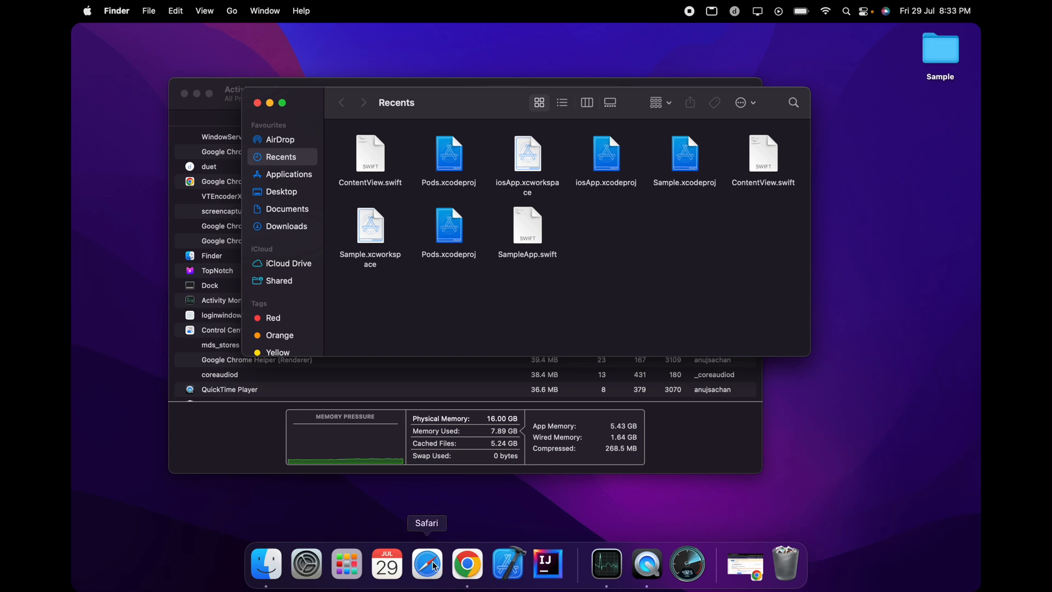
pyautogui.click(346, 563)
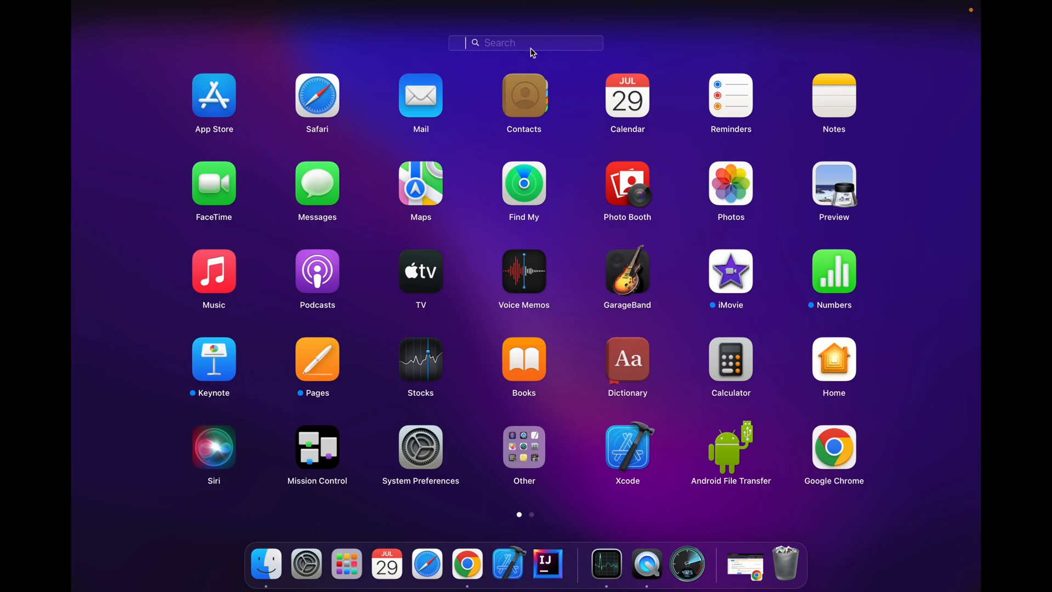
pyautogui.write('an')
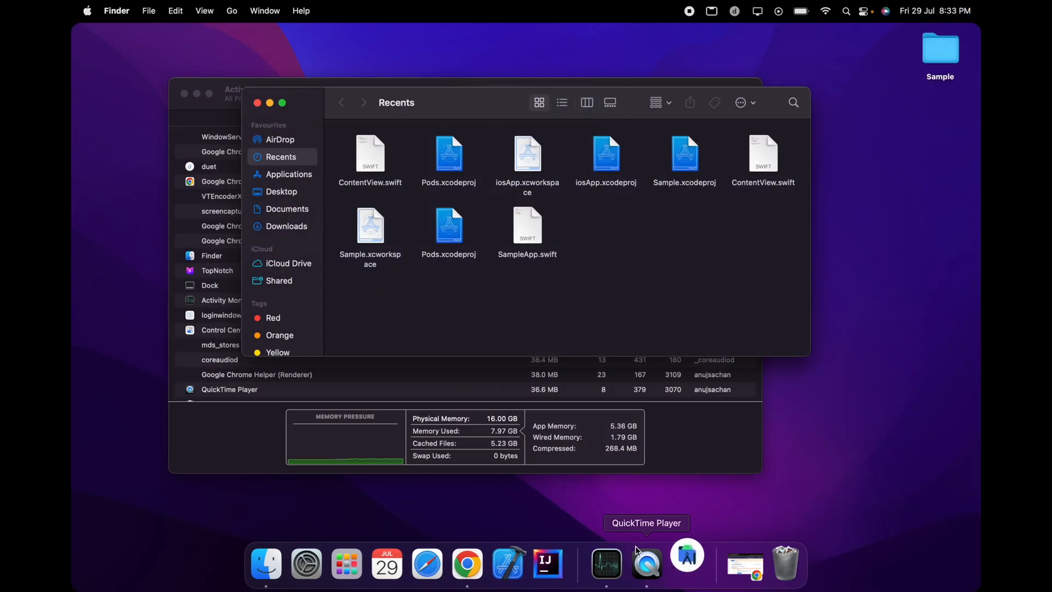
pyautogui.click(686, 564)
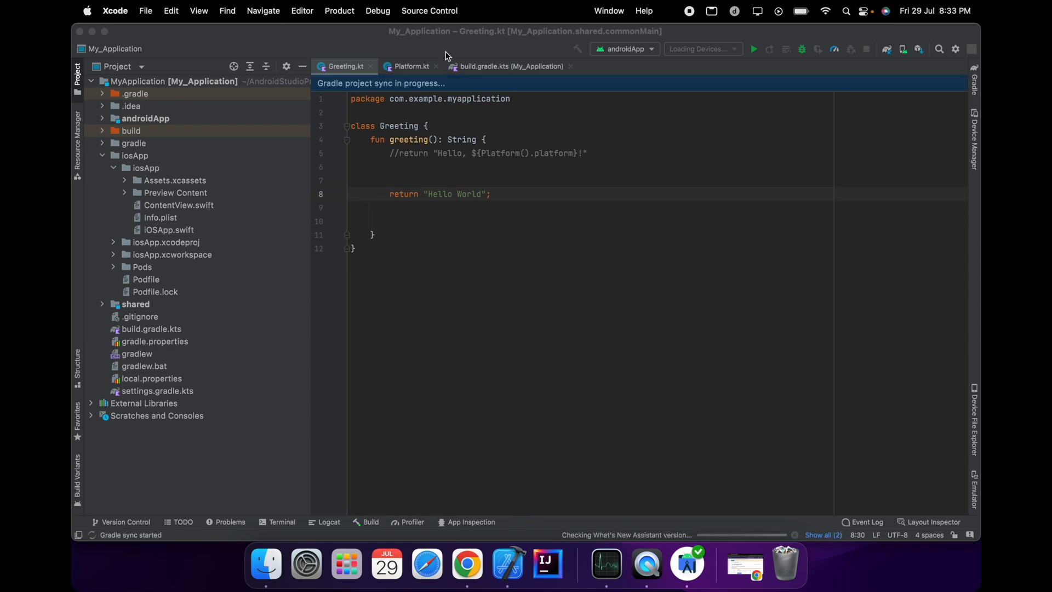
pyautogui.click(805, 535)
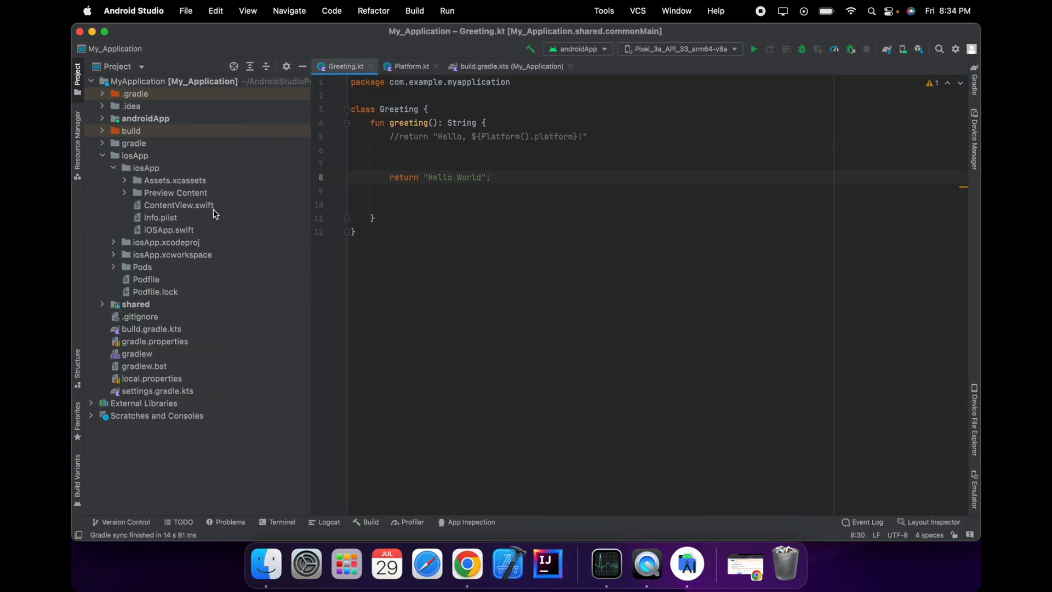
pyautogui.moveTo(422, 155)
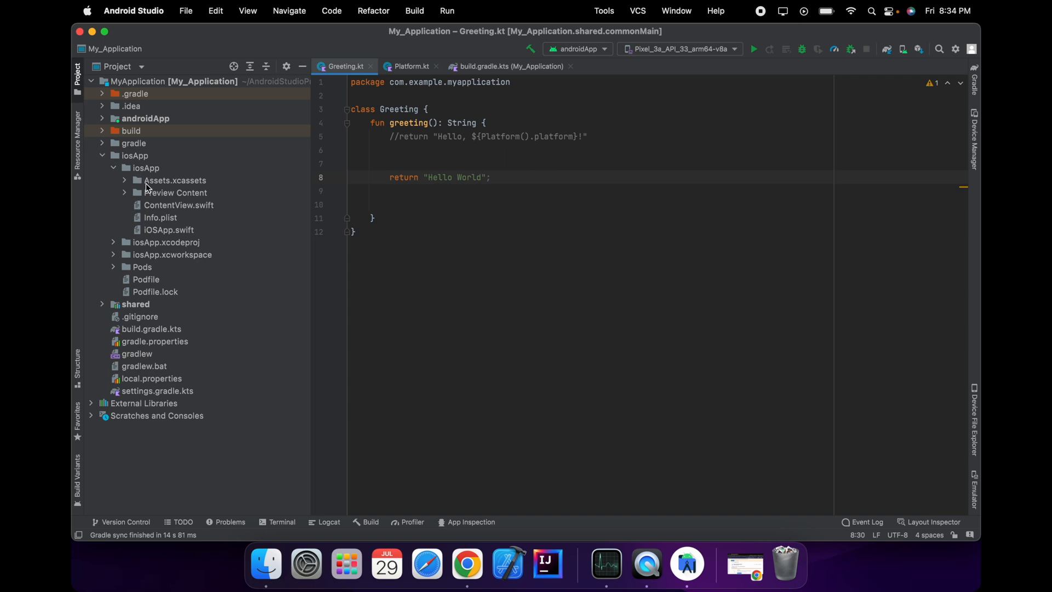
pyautogui.moveTo(190, 247)
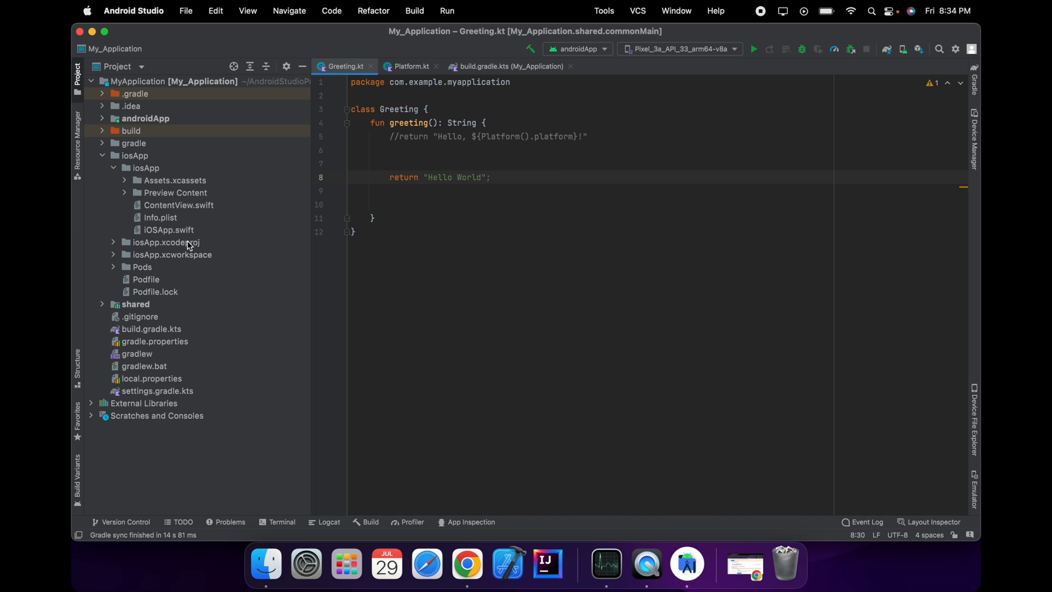
# Open iosApp.xcworkspace from the Project tree in Xcode via its context menu
pyautogui.click(166, 242)
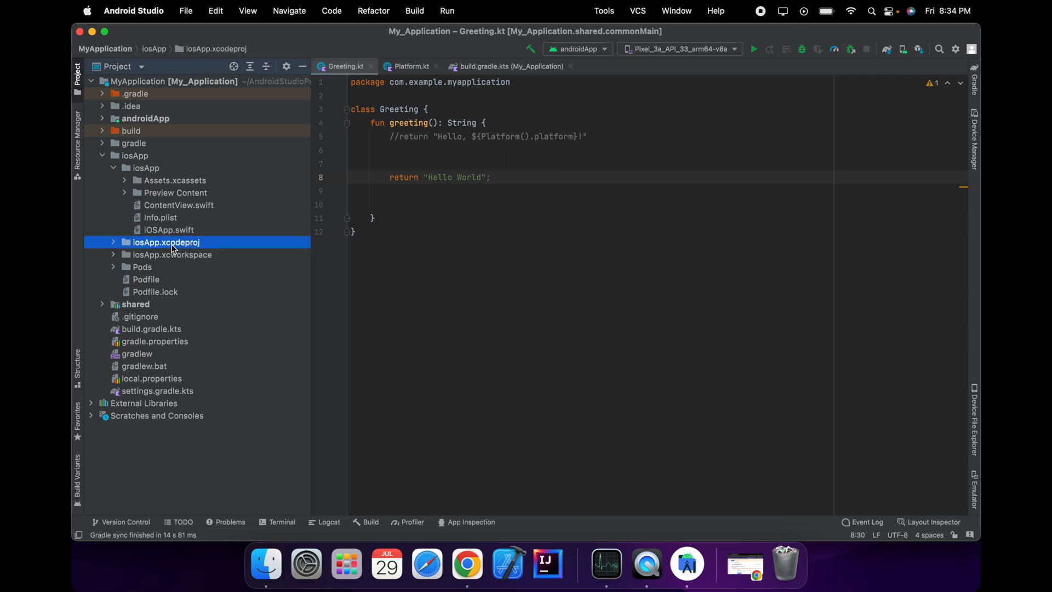
pyautogui.rightClick(167, 254)
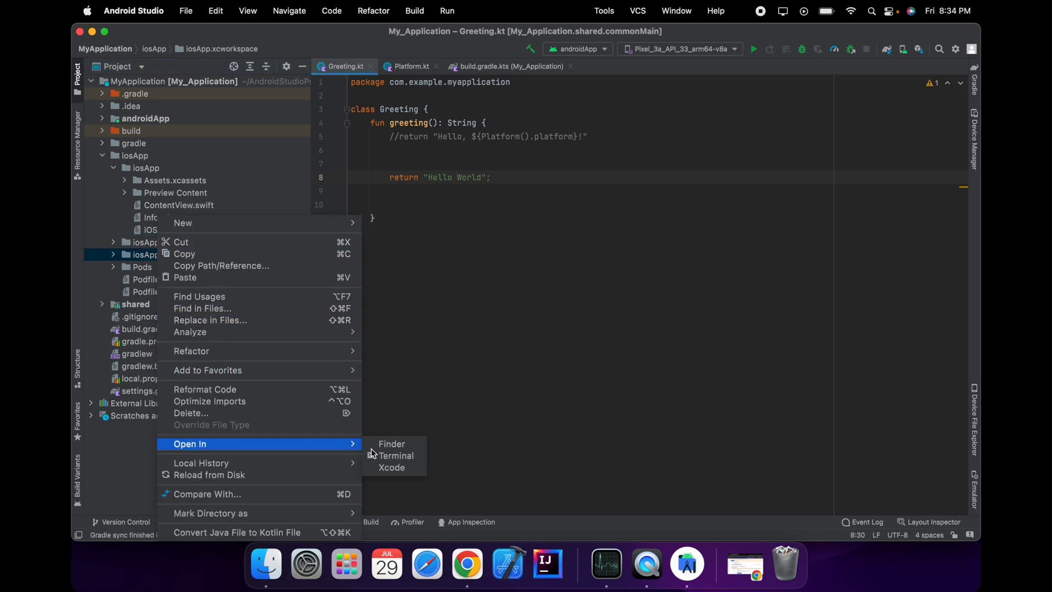
pyautogui.click(391, 467)
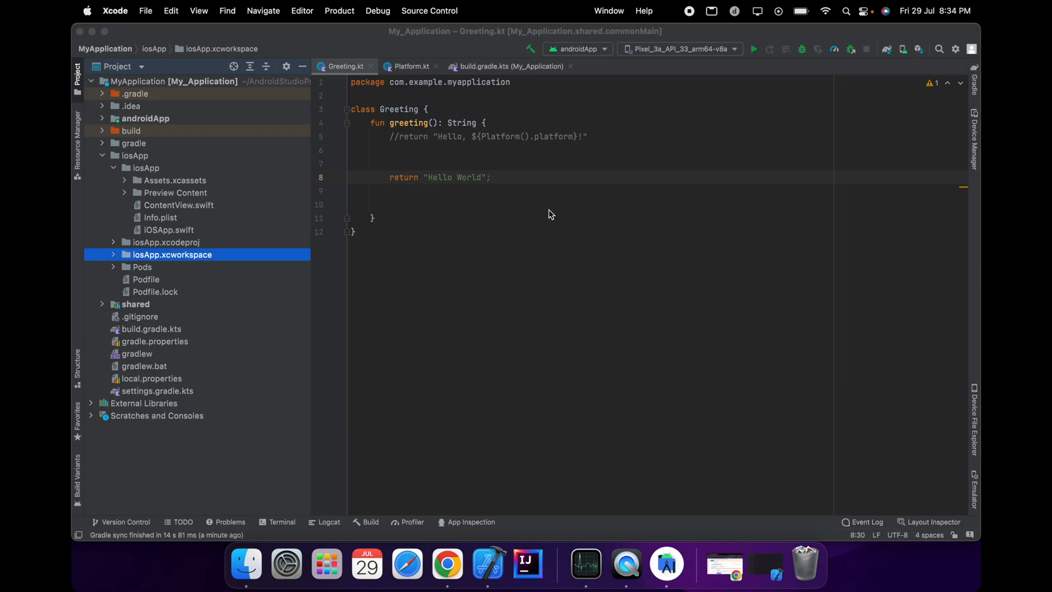
pyautogui.moveTo(765, 574)
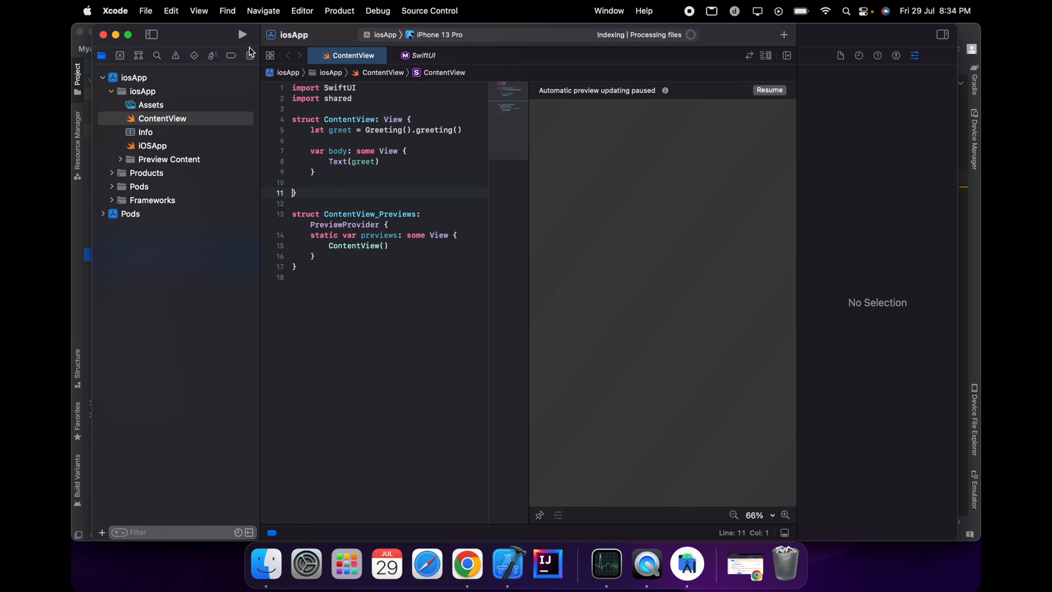
# Run iosApp on the iPhone 13 Pro simulator, then return to Android Studio
pyautogui.click(243, 34)
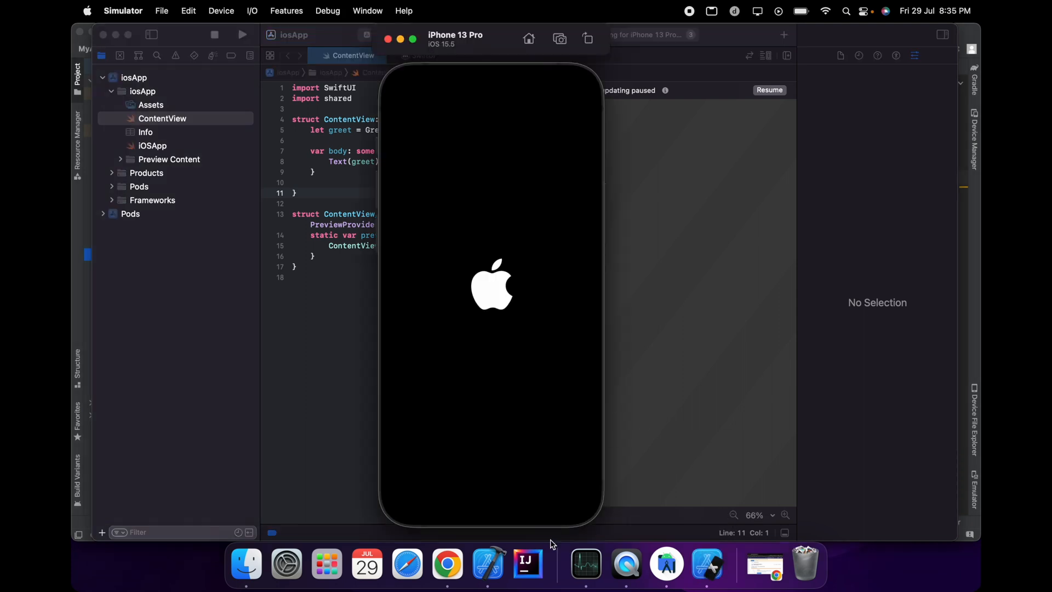
pyautogui.moveTo(666, 562)
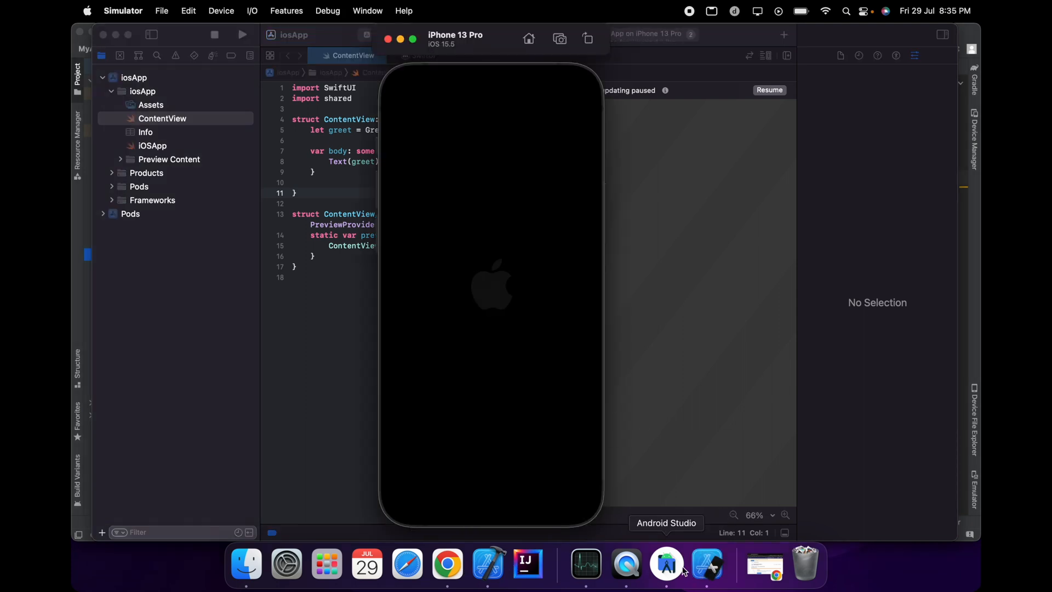
pyautogui.click(666, 564)
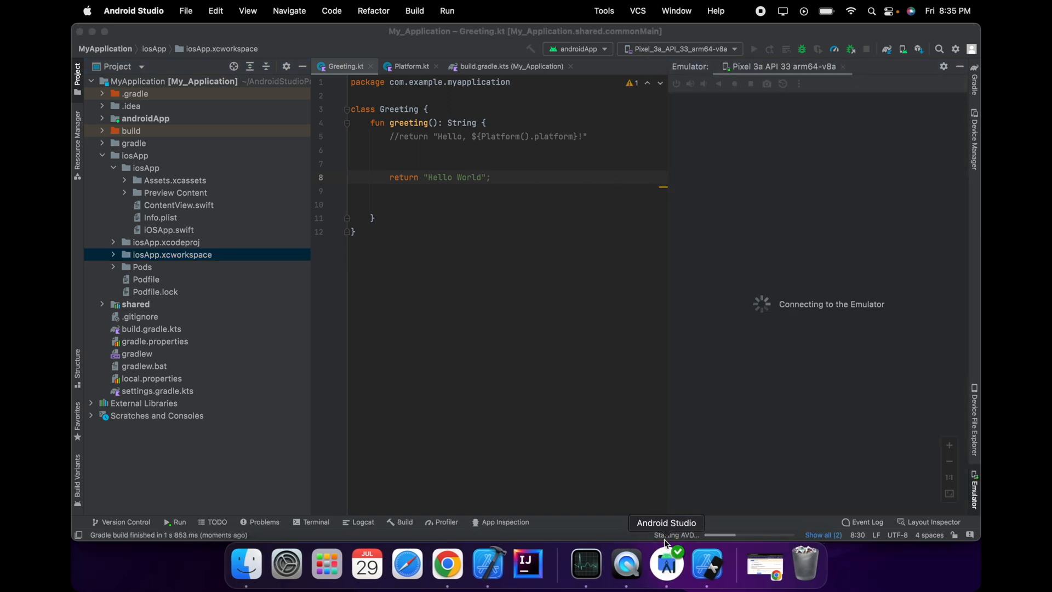
pyautogui.moveTo(673, 558)
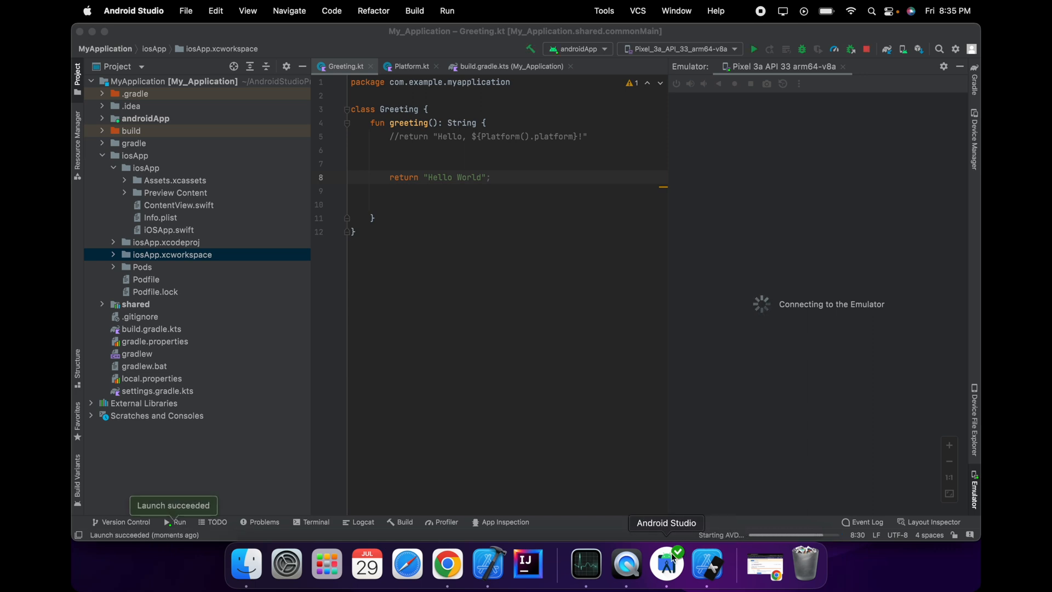
pyautogui.moveTo(707, 565)
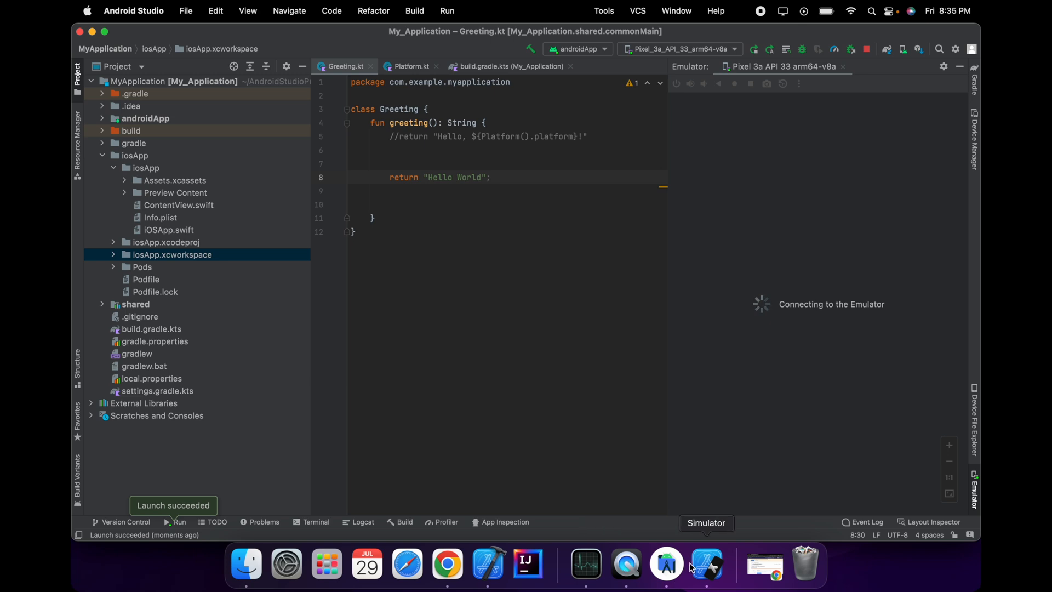
pyautogui.moveTo(666, 564)
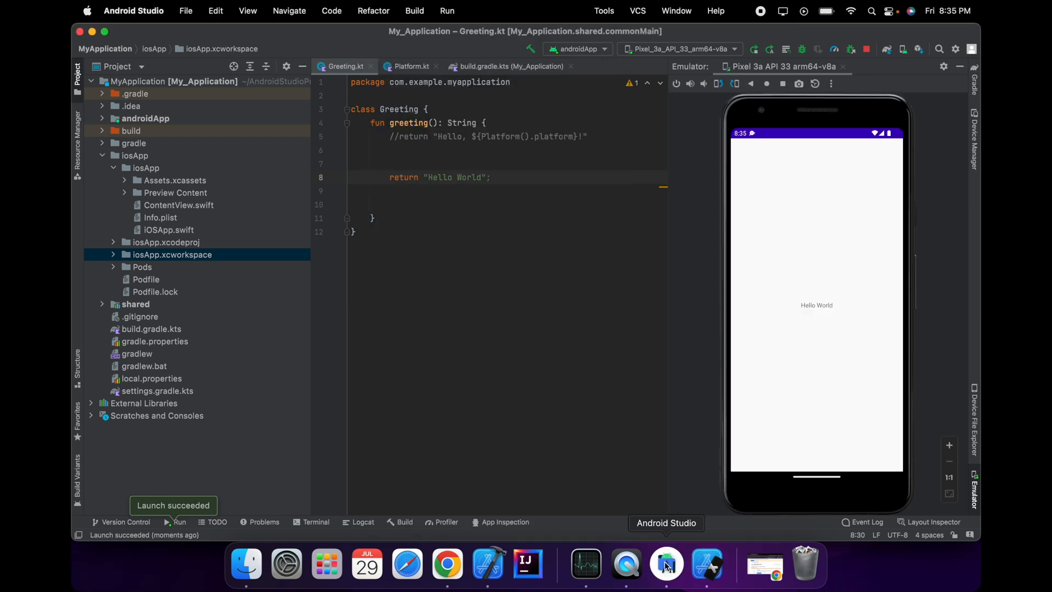
pyautogui.moveTo(705, 280)
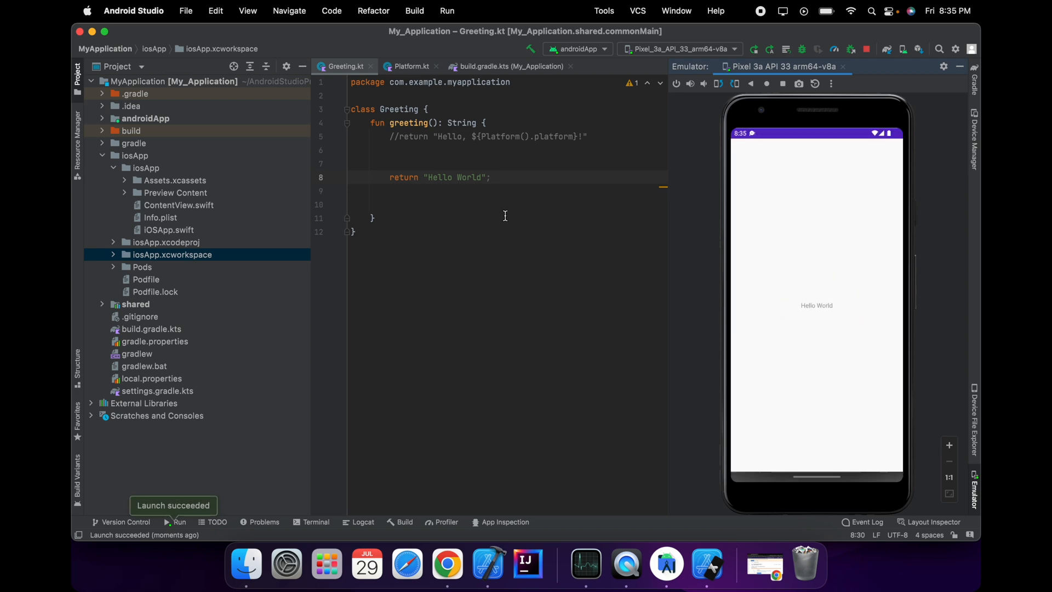
# Place the cursor at the end of the 'Hello World' string in Greeting.kt
pyautogui.click(481, 177)
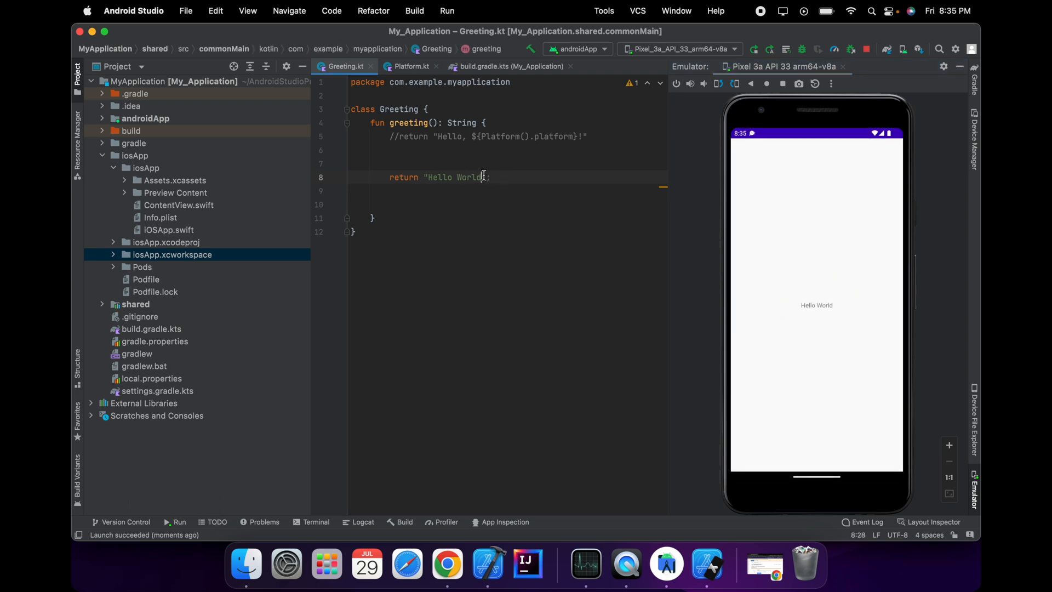
# Change the greeting to 'Hello World 1', rerun on Pixel 3a, and bring up the Simulator
pyautogui.write('1')
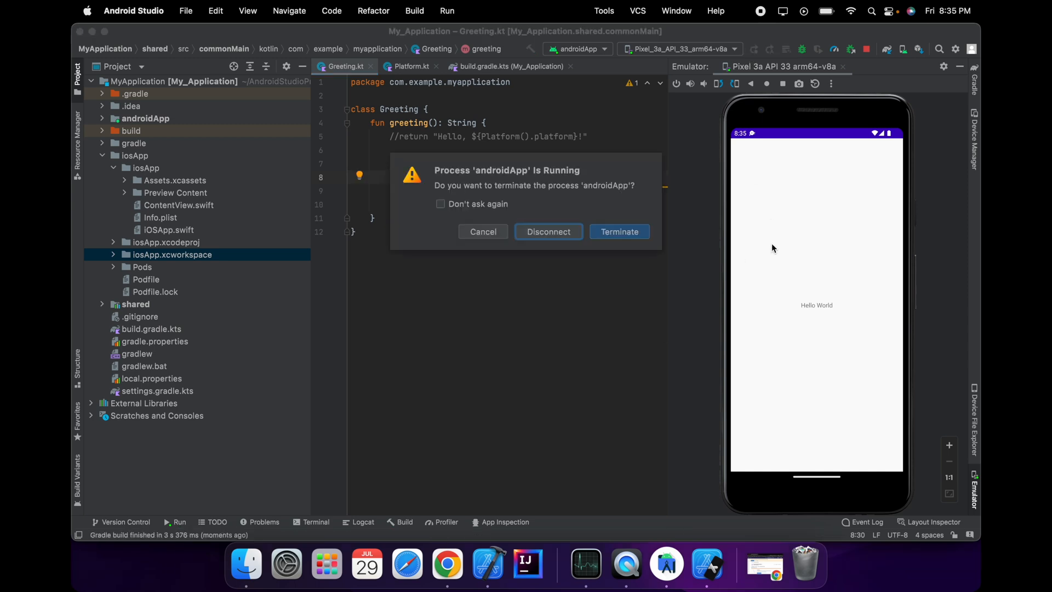
pyautogui.click(618, 232)
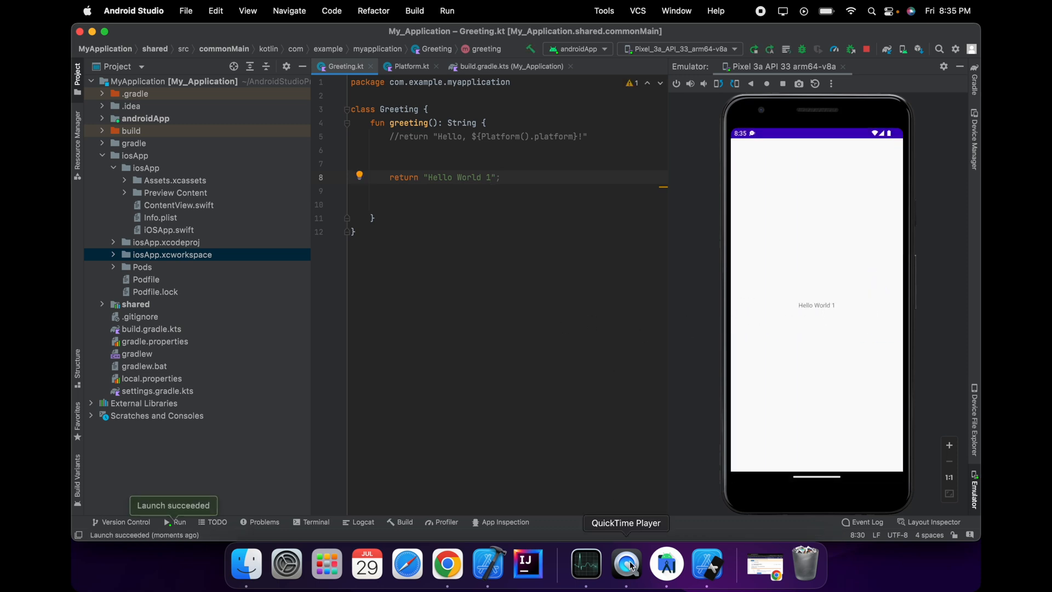
pyautogui.click(664, 564)
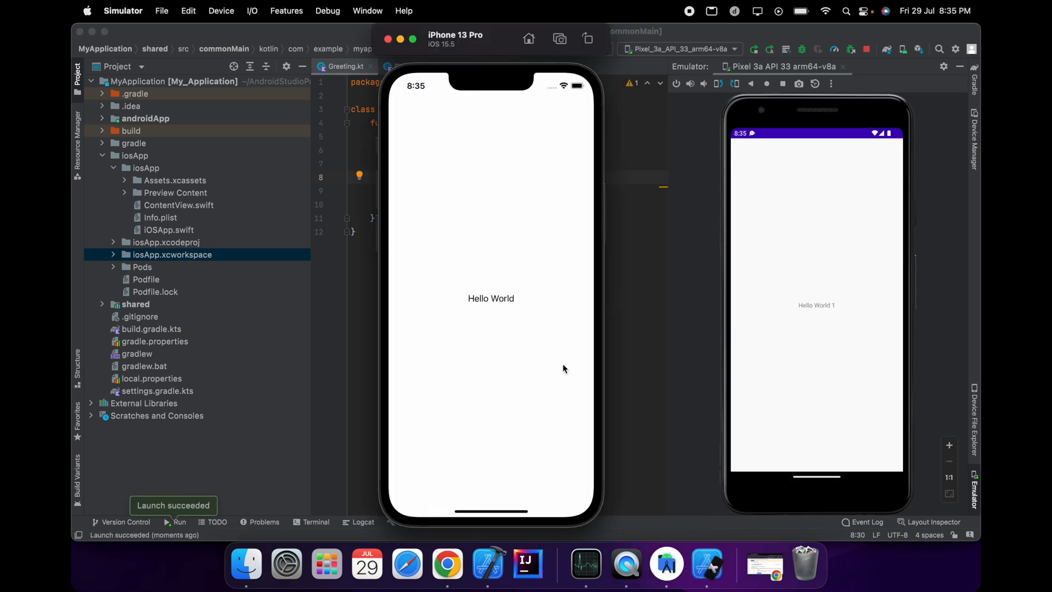
pyautogui.moveTo(489, 564)
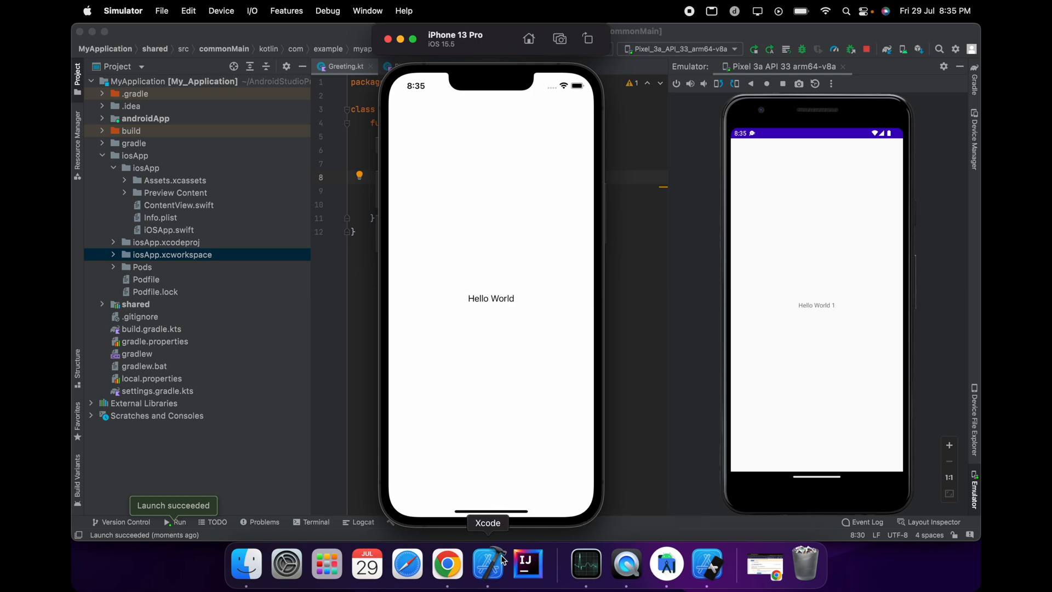
# Rerun iosApp from Xcode so the iPhone 13 Pro shows 'Hello World 1'
pyautogui.click(487, 564)
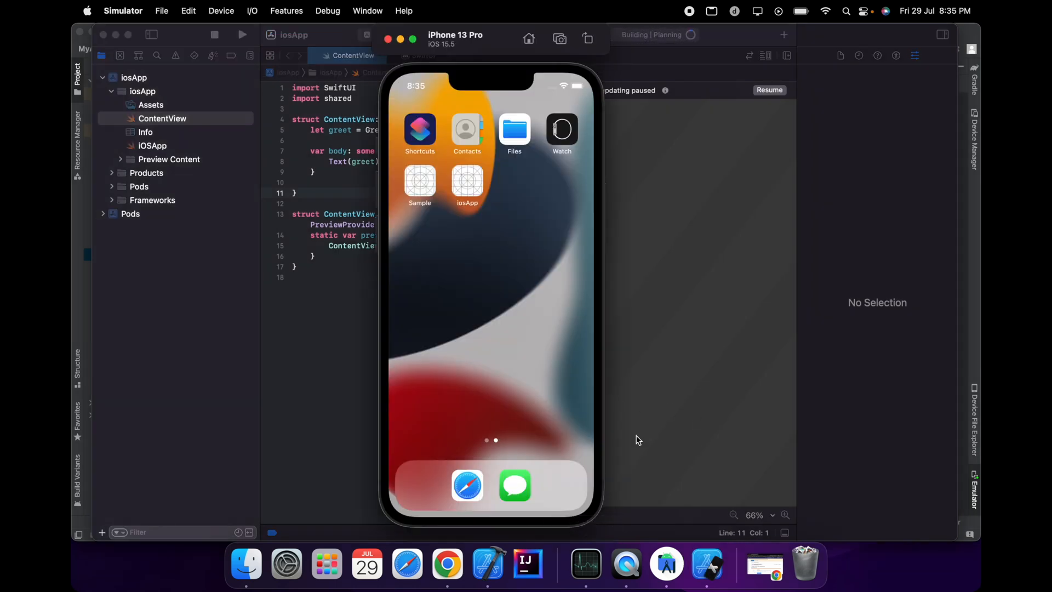
pyautogui.moveTo(534, 319)
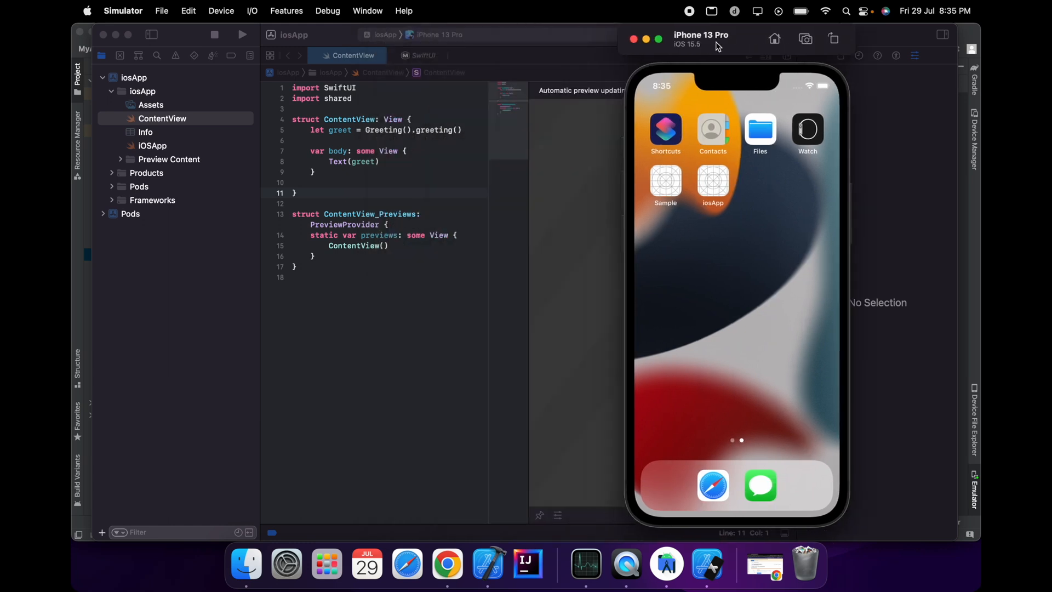
pyautogui.click(243, 34)
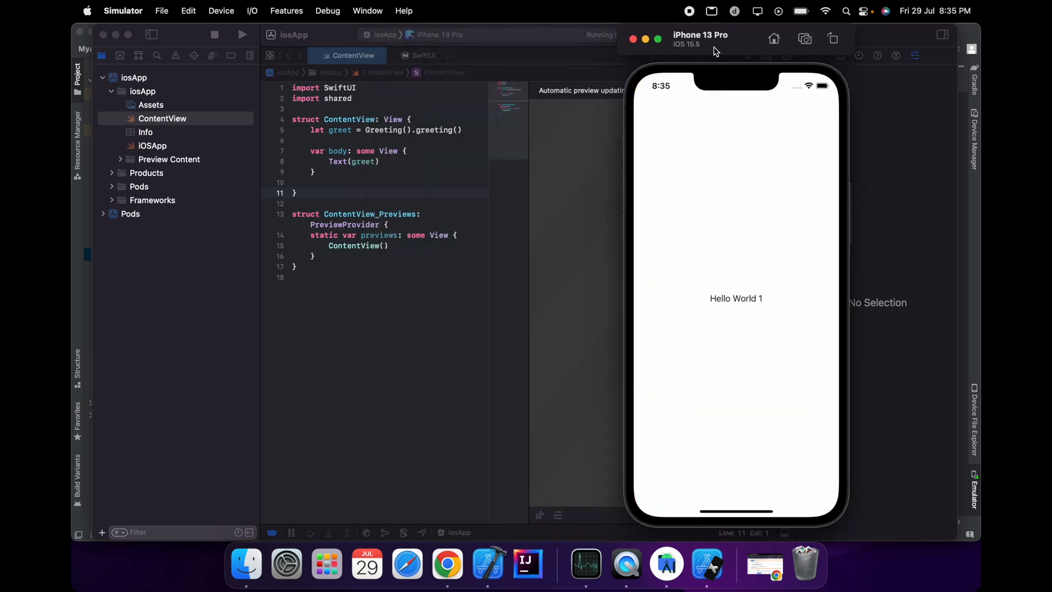
pyautogui.moveTo(586, 564)
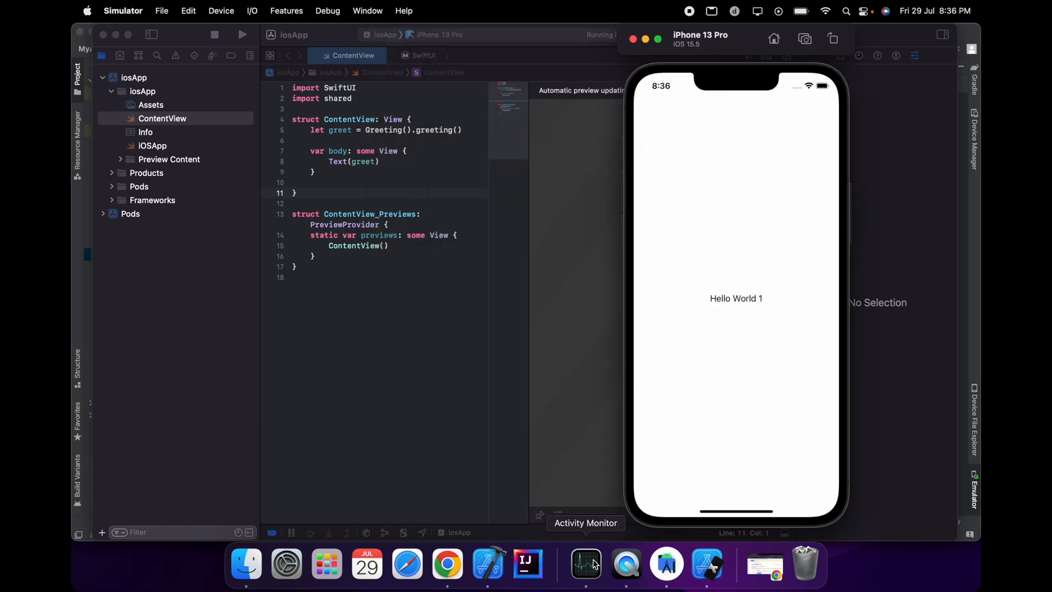
# Browse Activity Monitor's memory list showing 12.31 GB of 16 GB used, no swap
pyautogui.click(587, 564)
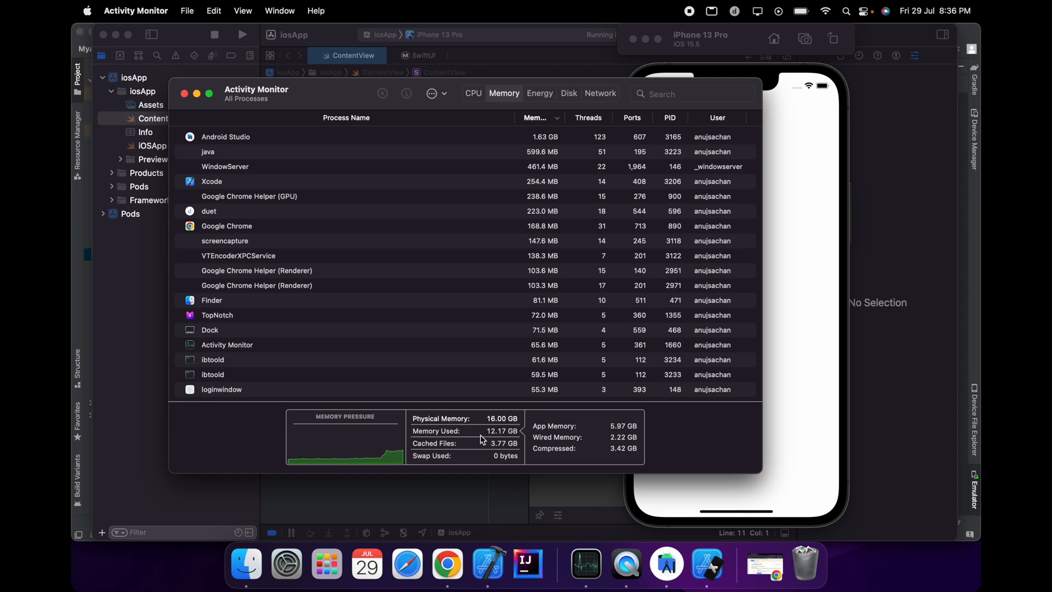
pyautogui.moveTo(488, 458)
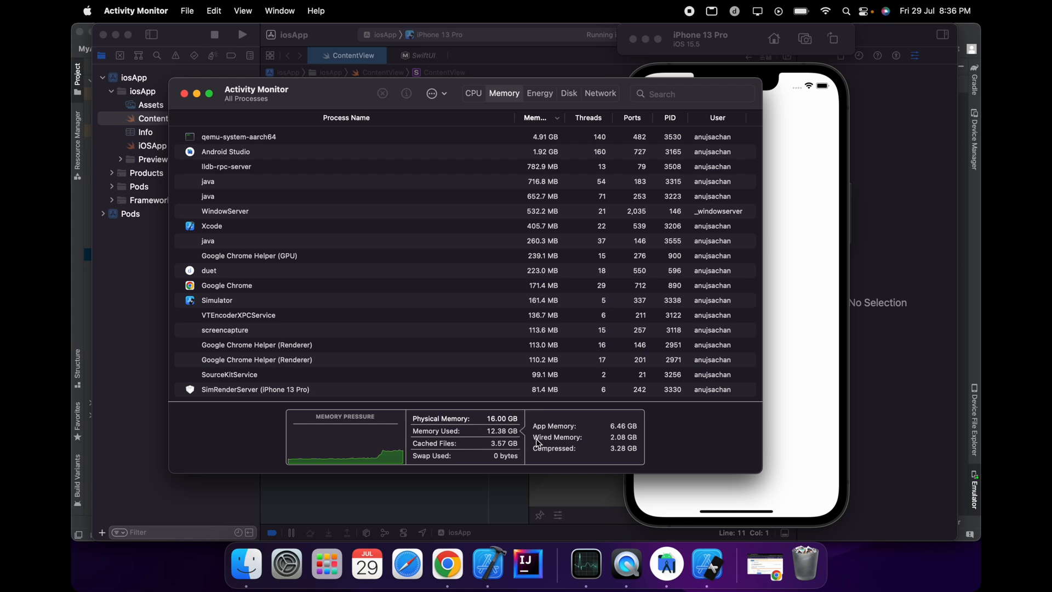
pyautogui.moveTo(517, 451)
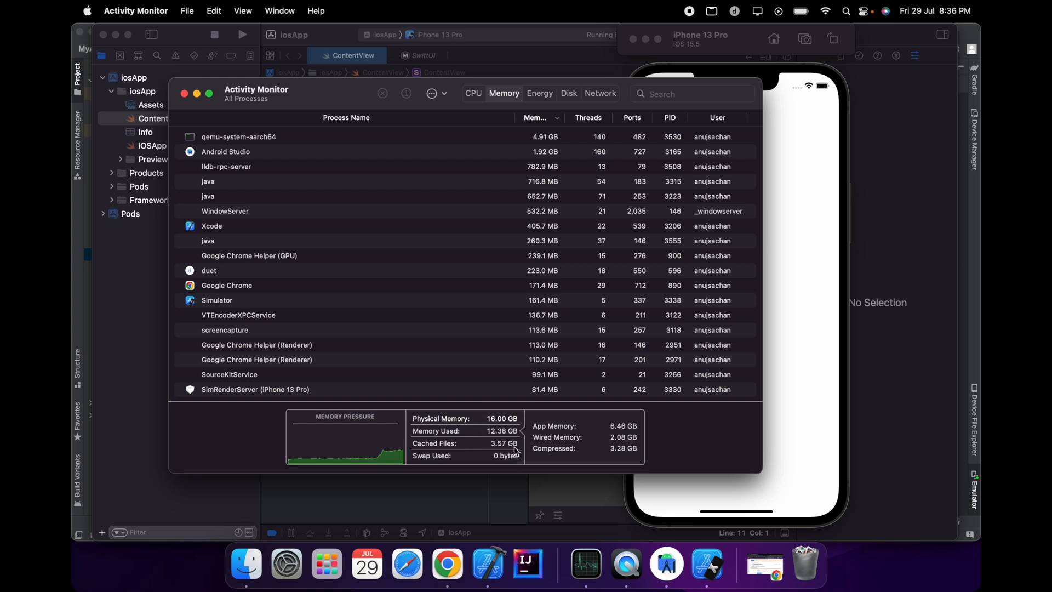
pyautogui.moveTo(489, 427)
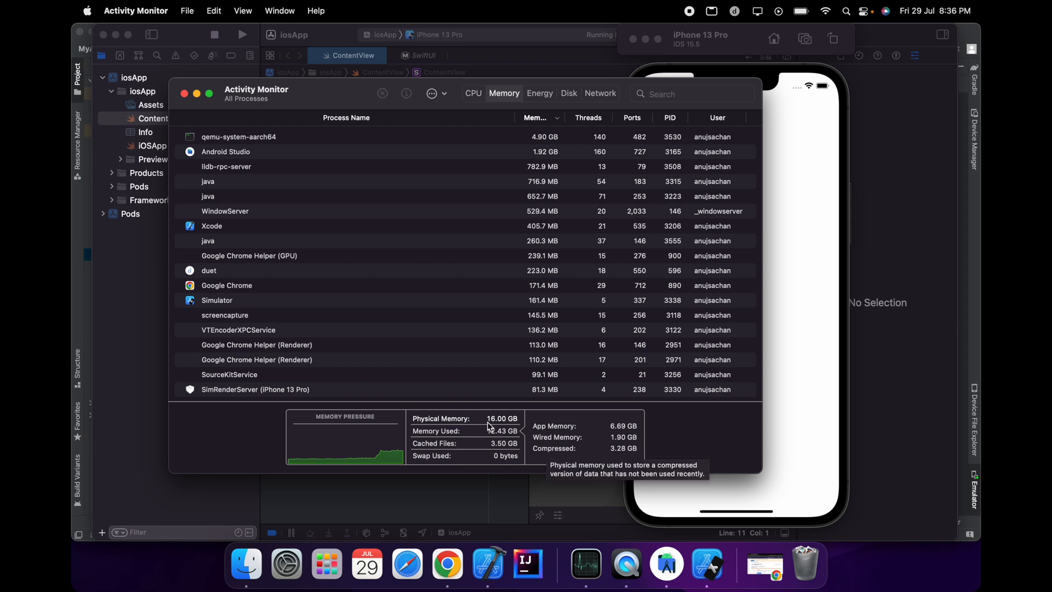
pyautogui.moveTo(506, 447)
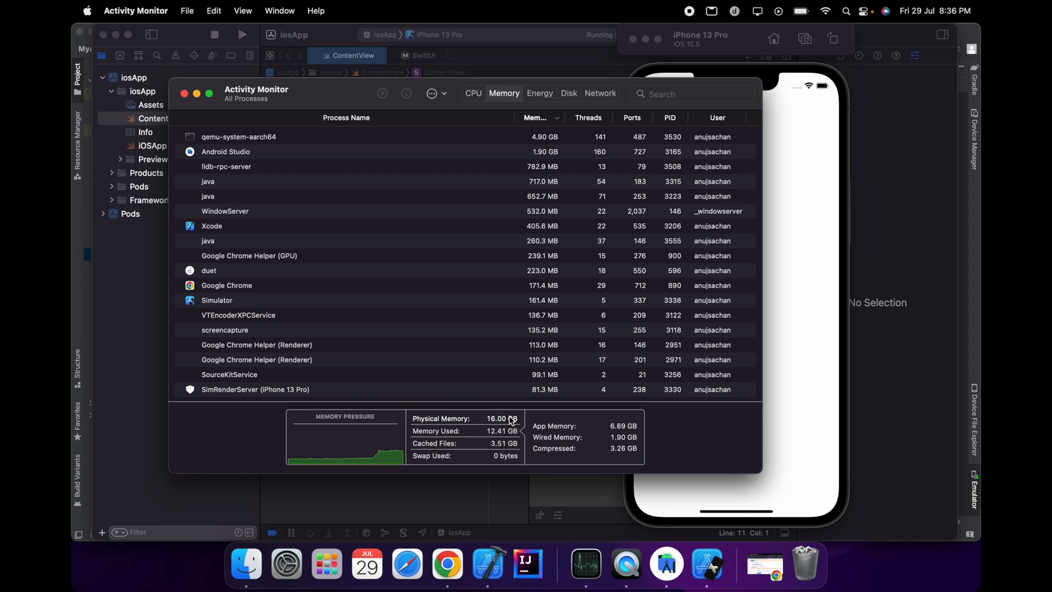
pyautogui.moveTo(508, 418)
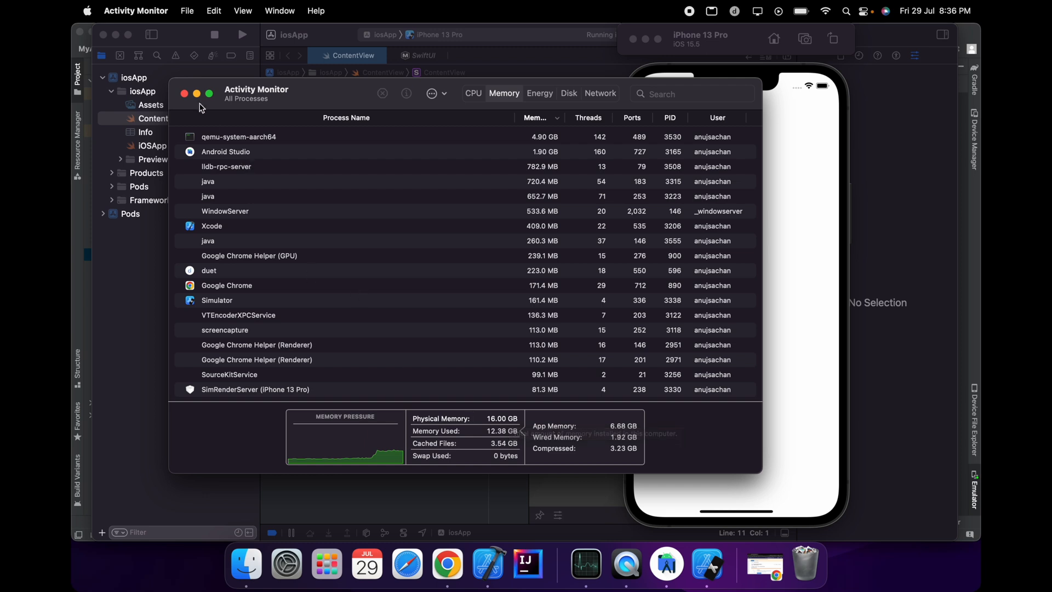
pyautogui.moveTo(192, 99)
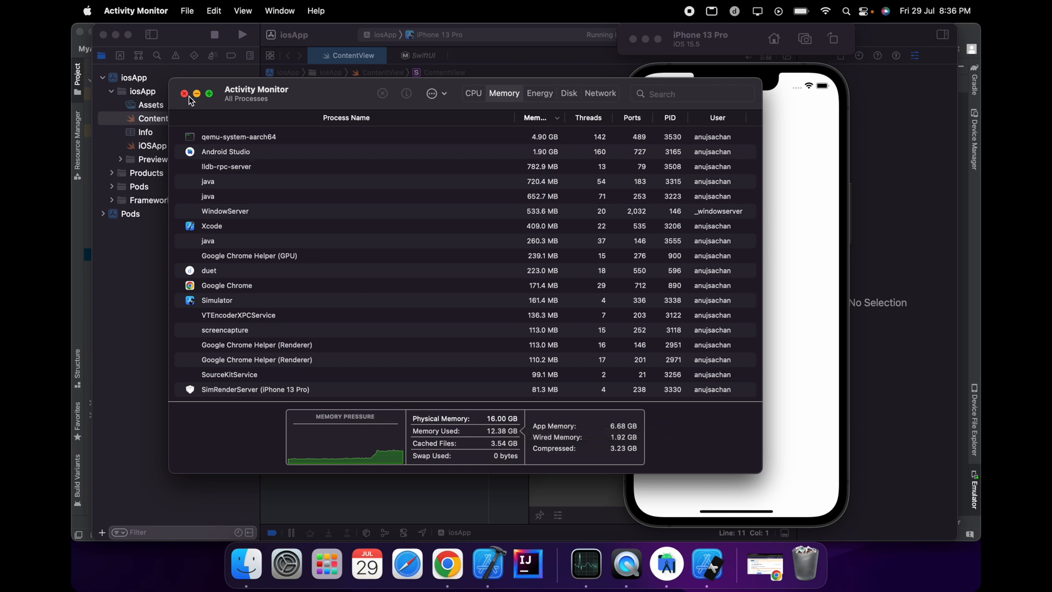
pyautogui.moveTo(727, 7)
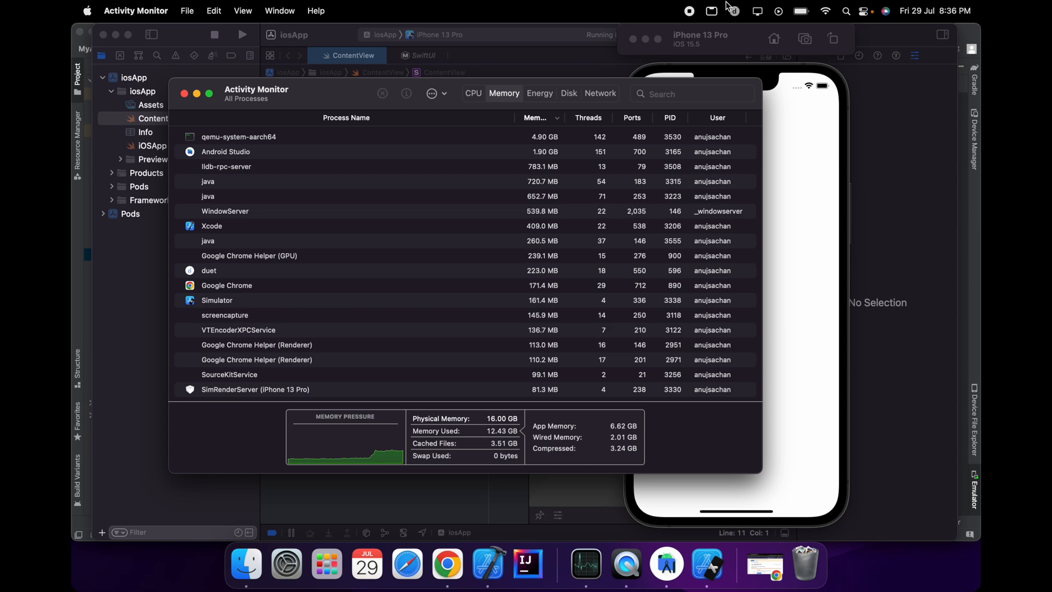
pyautogui.moveTo(630, 142)
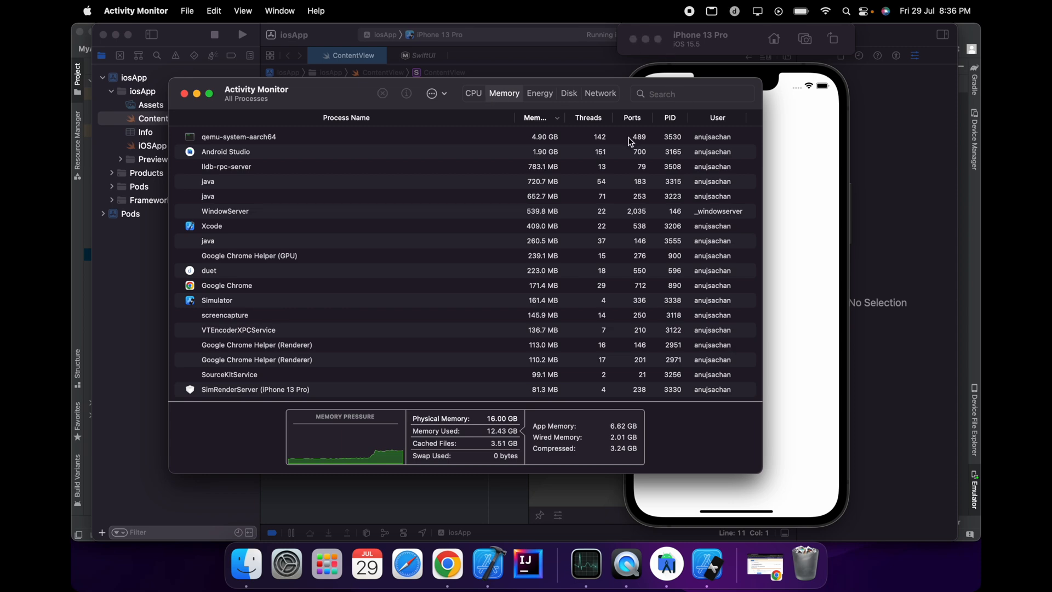
pyautogui.scroll(-3)
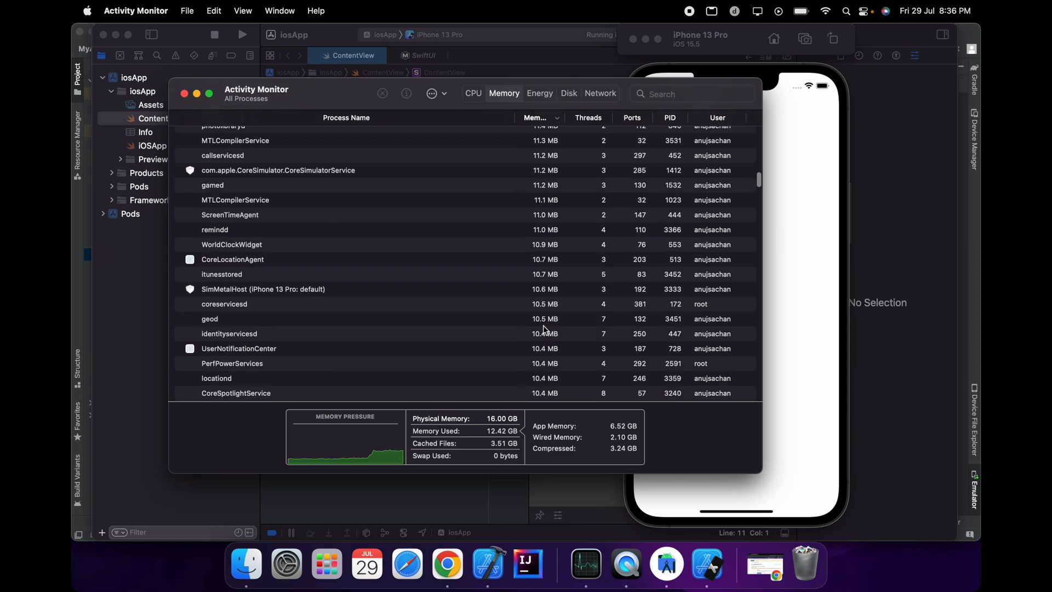
pyautogui.scroll(-3)
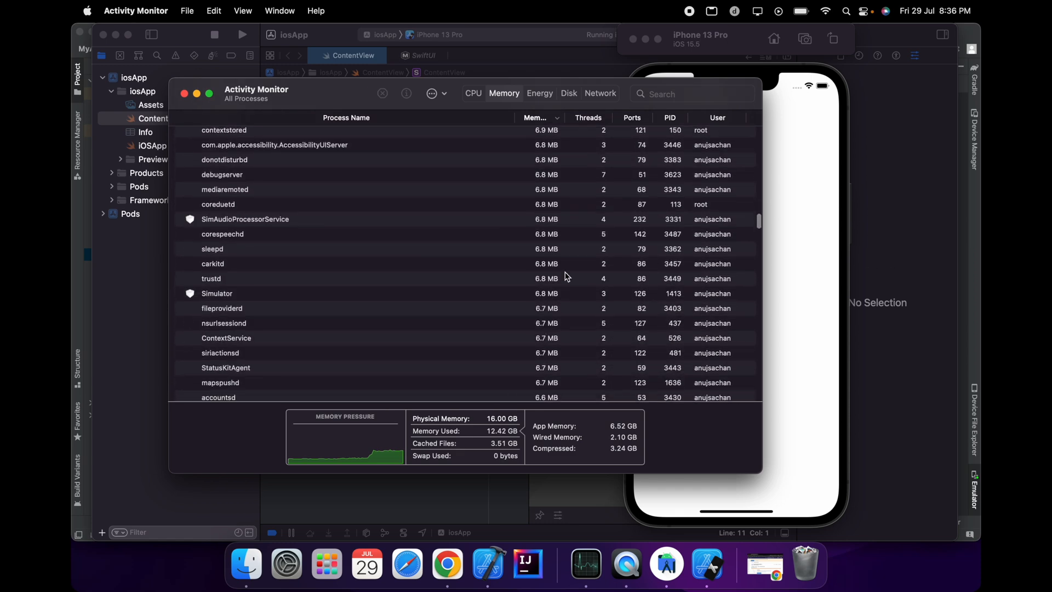
pyautogui.scroll(3)
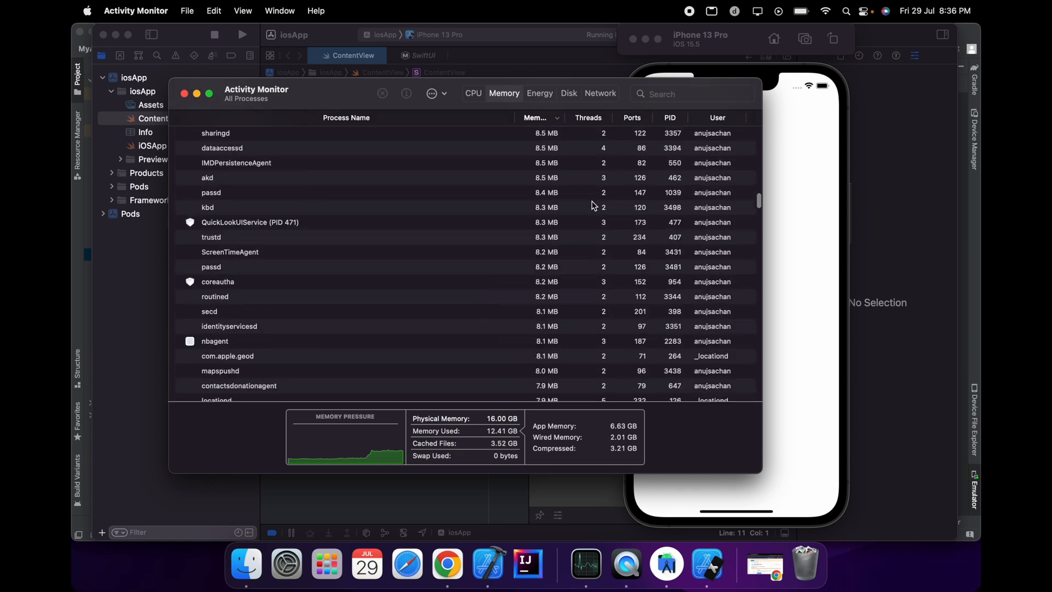
pyautogui.scroll(3)
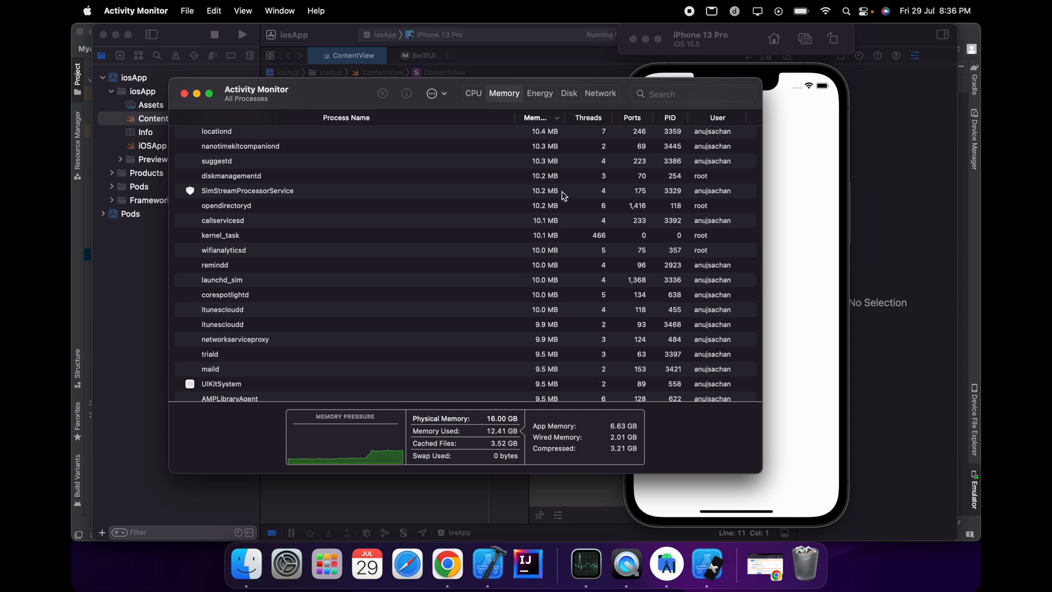
pyautogui.click(535, 117)
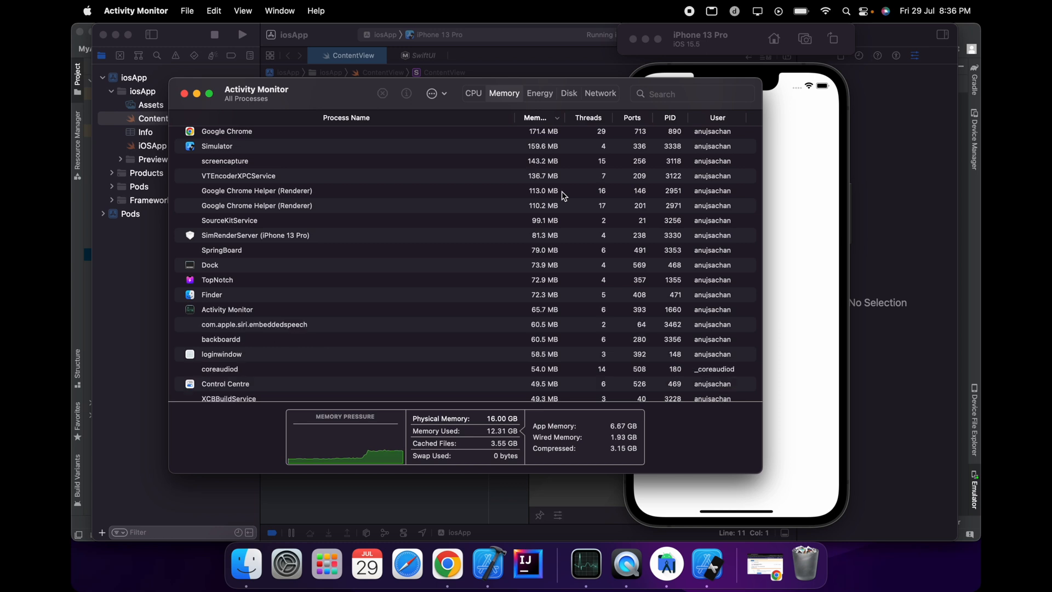
pyautogui.moveTo(442, 157)
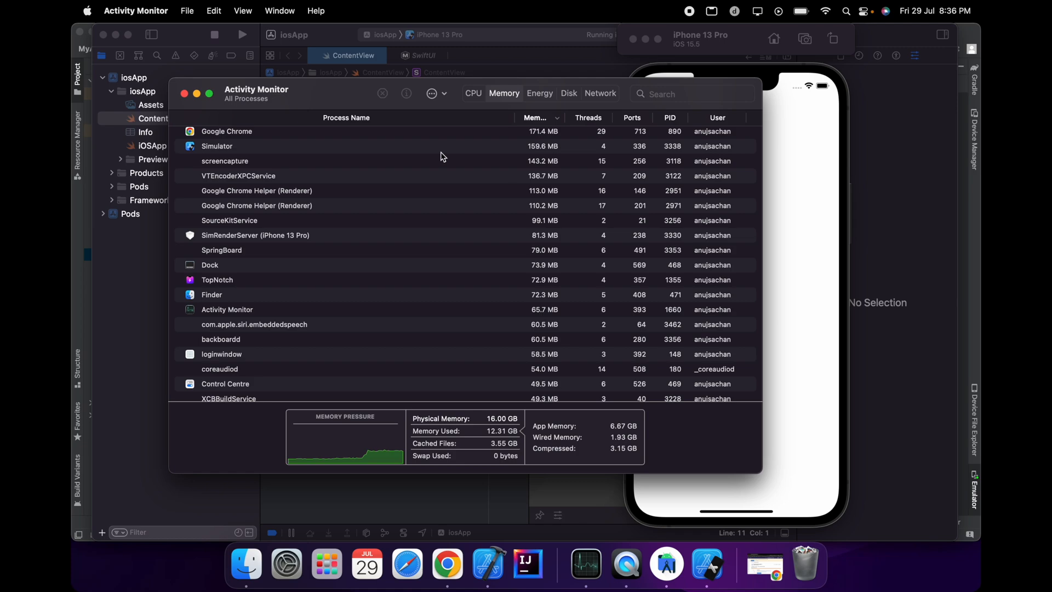